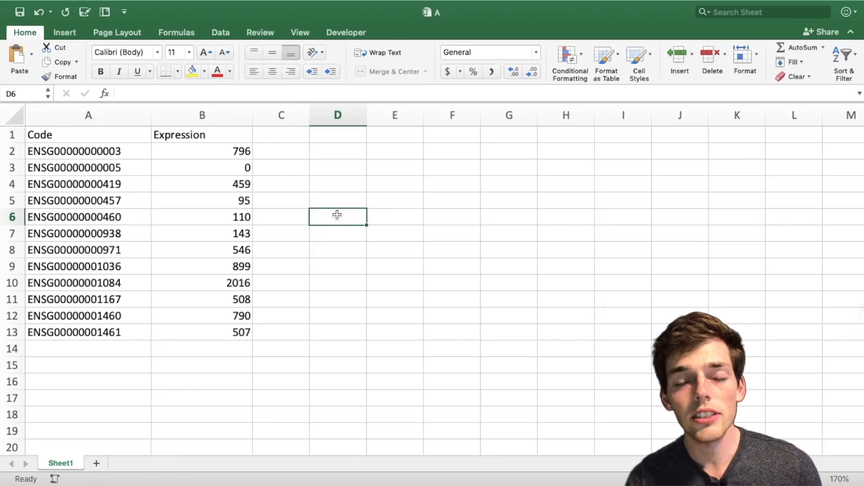
Step: Scroll through workbooks A and B, then show the output workbook's Code, Expression and ID columns
left_click(329, 297)
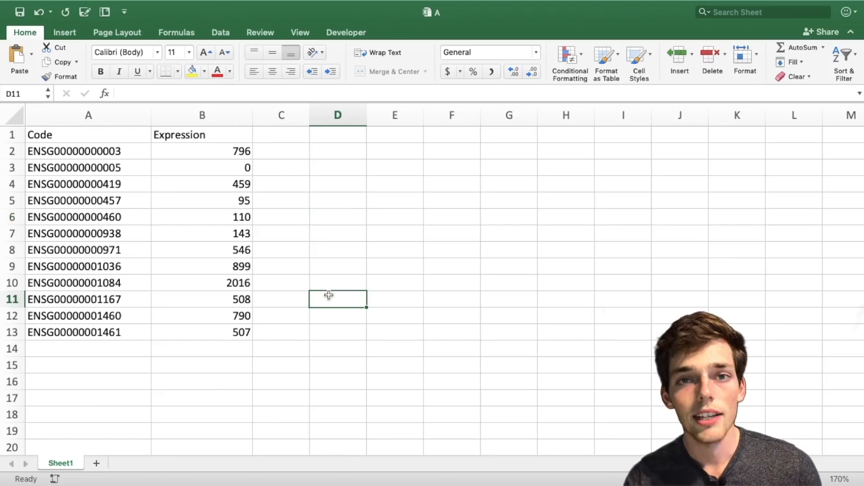
left_click(72, 135)
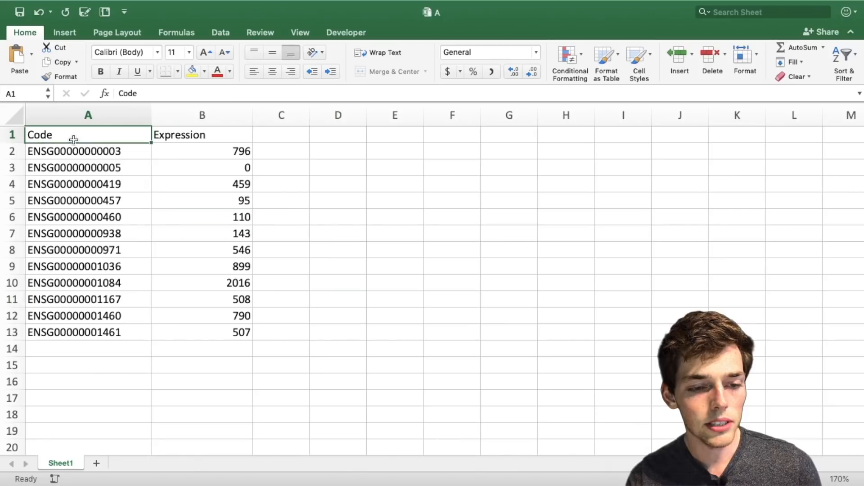
left_click_drag(73, 151, 73, 332)
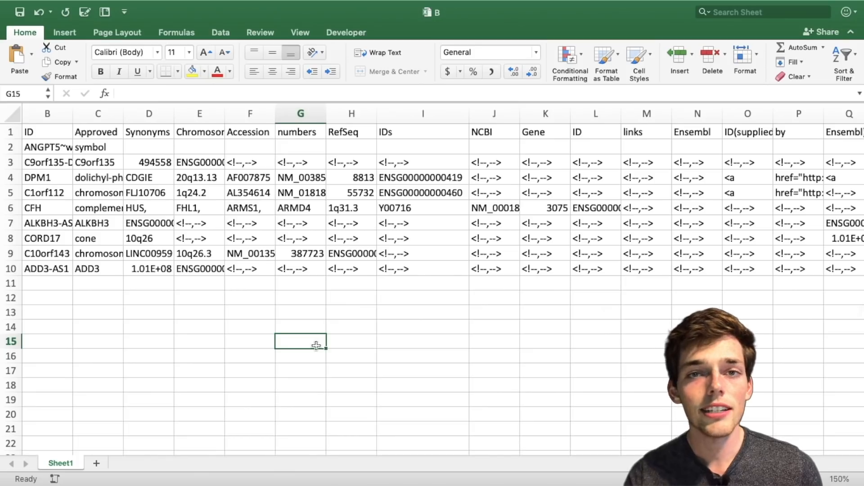
mouse_move(457, 212)
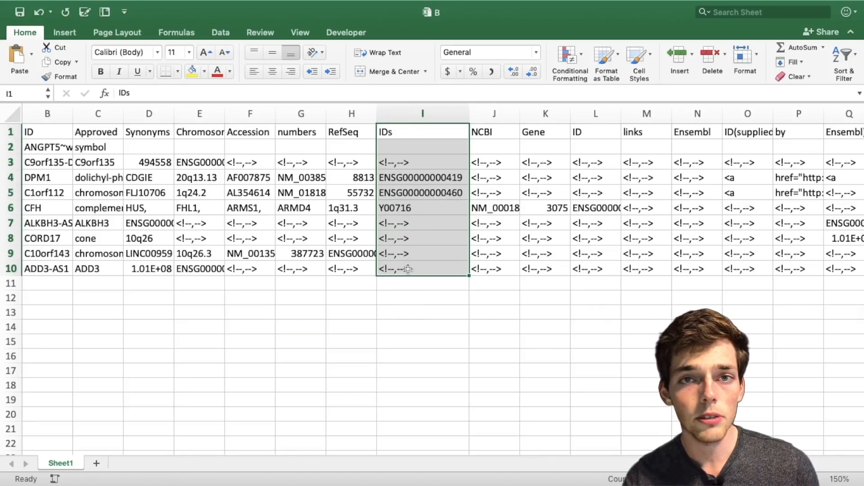
left_click(351, 362)
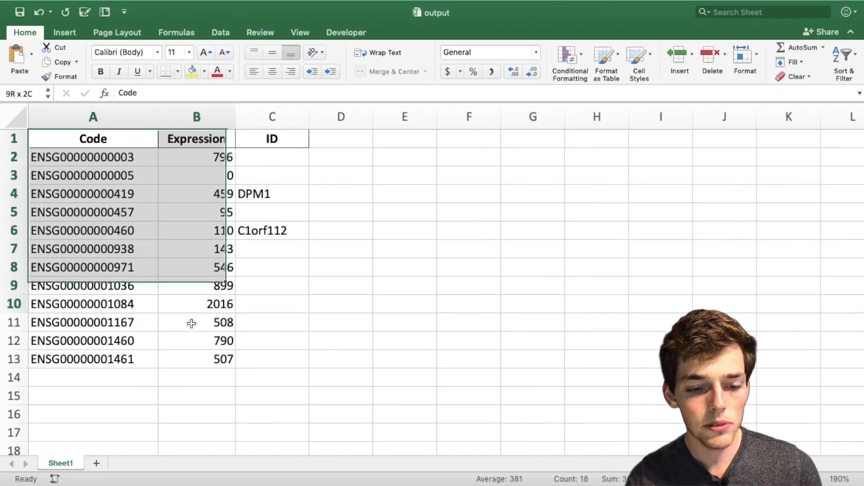
left_click(403, 323)
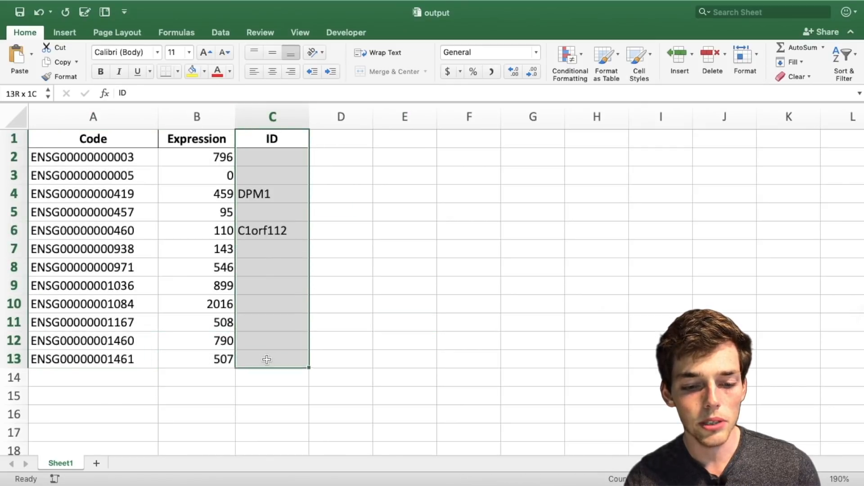
left_click(404, 359)
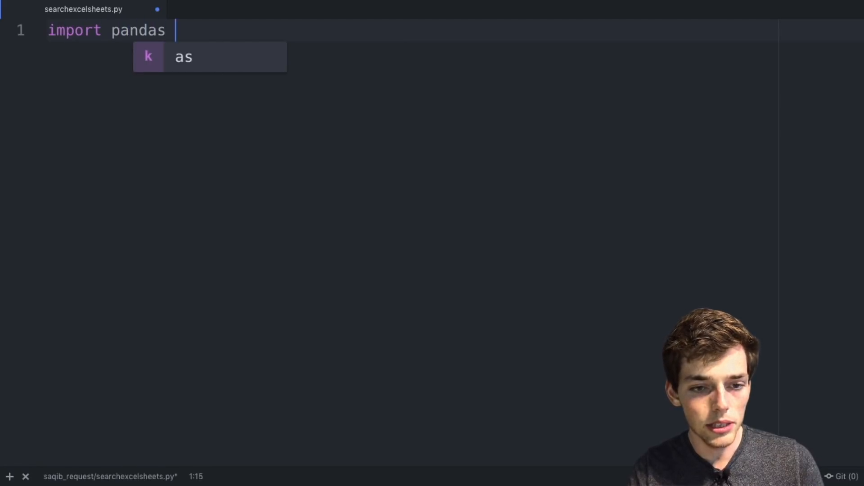
Step: Import pandas as pd and numpy as np, and set initial_workbook to 'A.xlsx'
type("as pd")
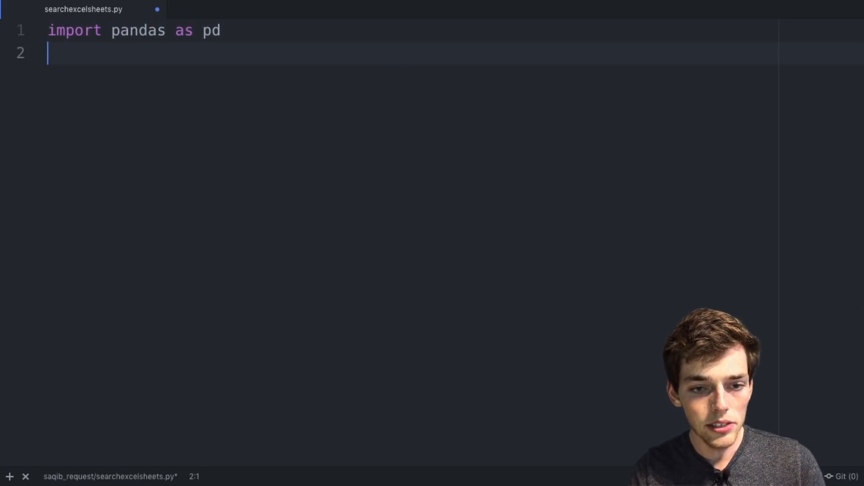
type("import numpy as")
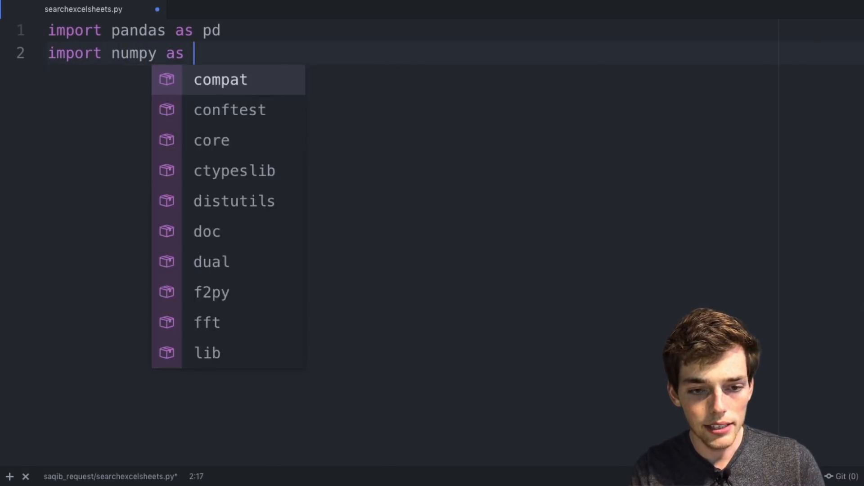
type("np")
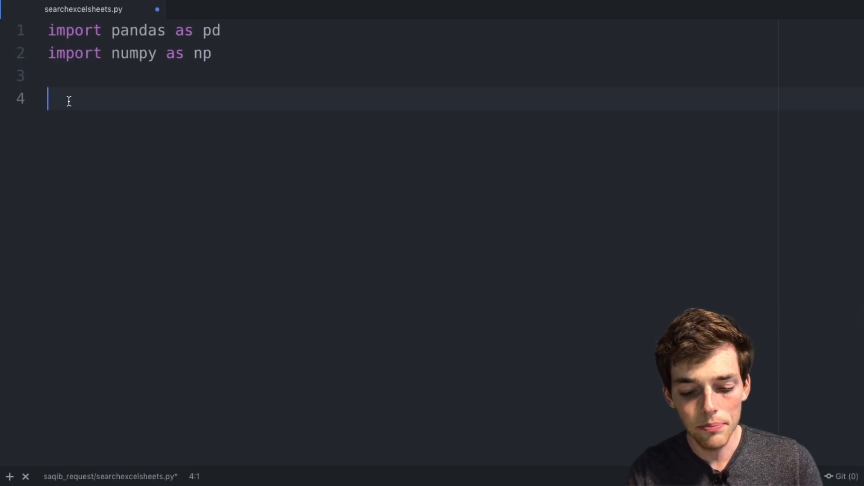
type("initiaul")
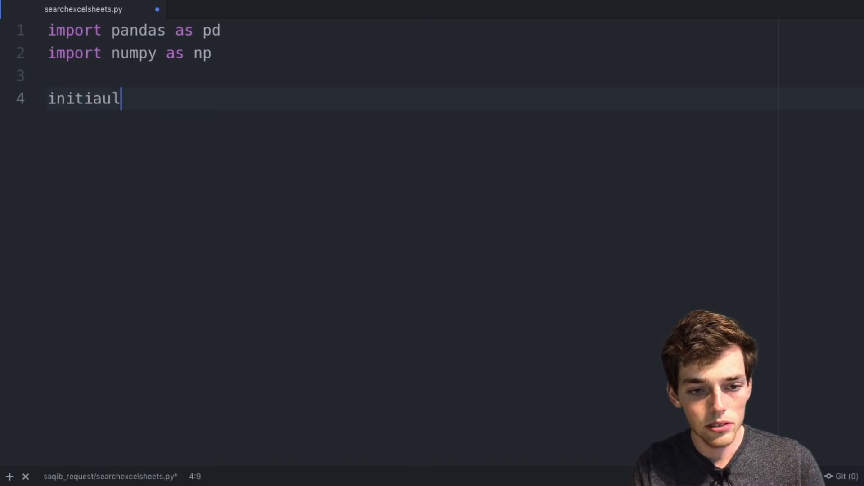
type("initial_workbook")
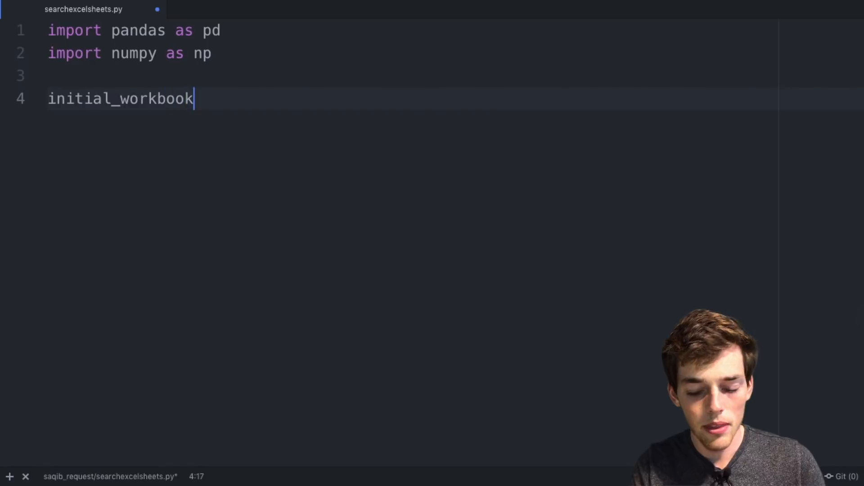
type("= 'A.'")
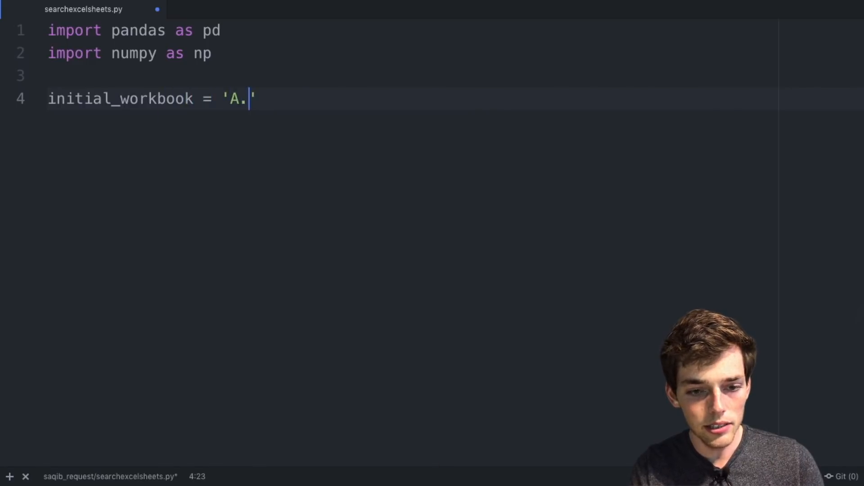
type("xlsx")
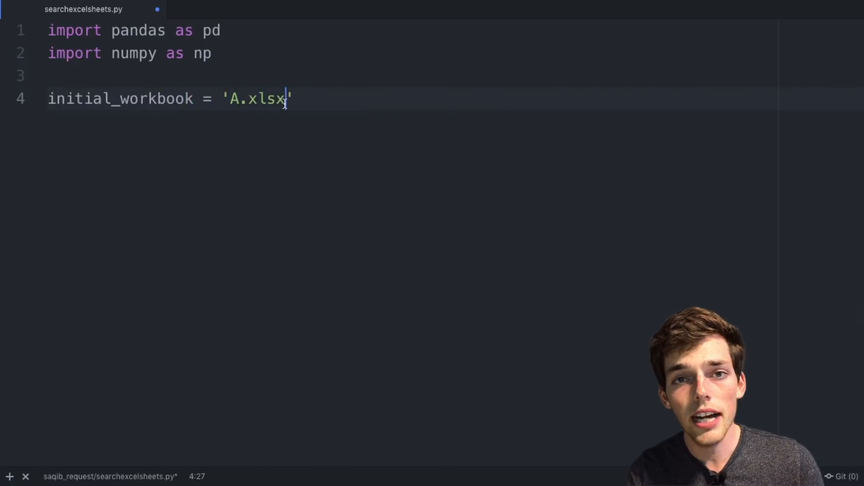
key("Enter")
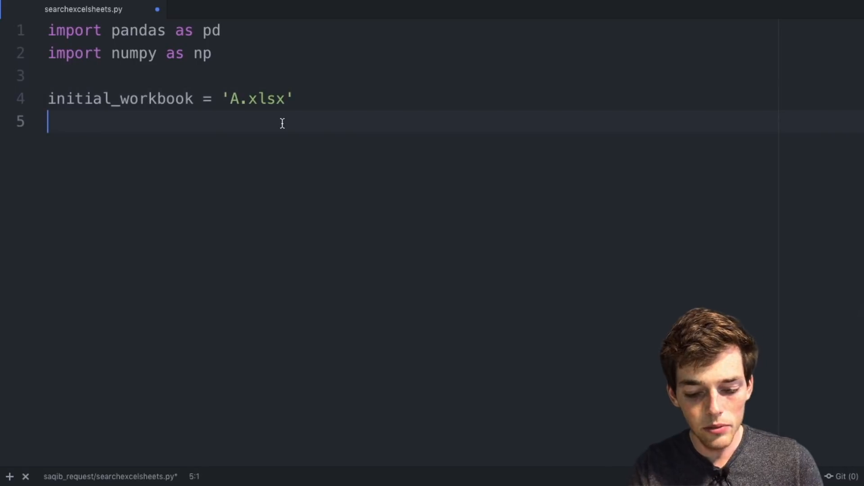
Step: Define info_workbook as 'B.xlsx' and output_workbook as 'output.xlsx'
type("info_workbo")
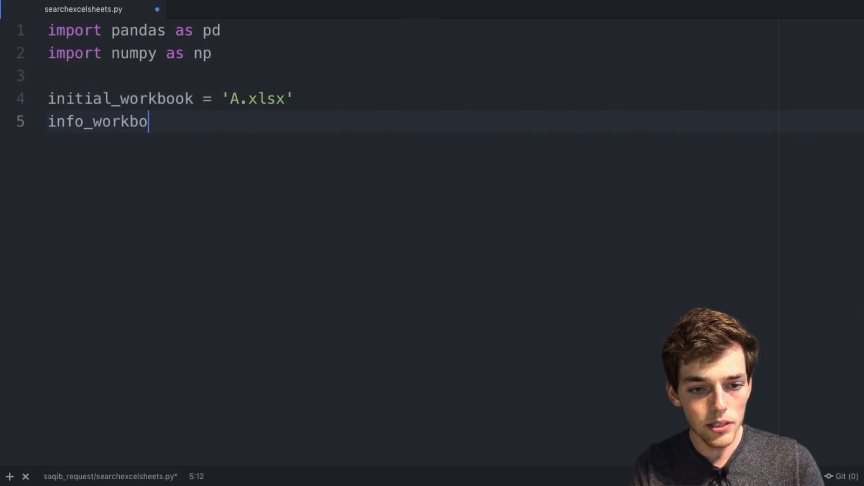
type("ok = 'B'")
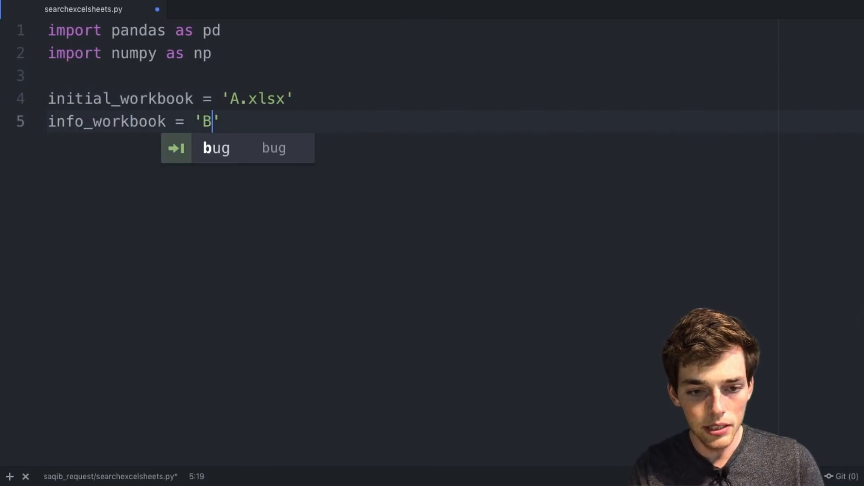
type(".xlsx'")
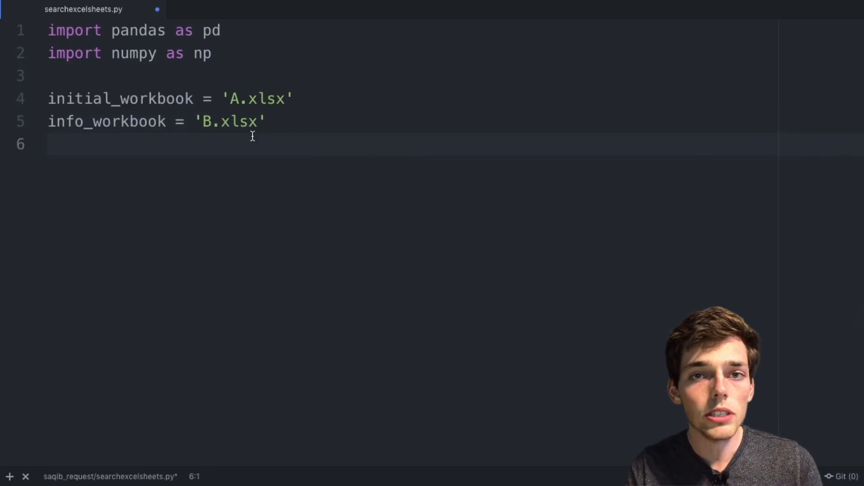
type("ou")
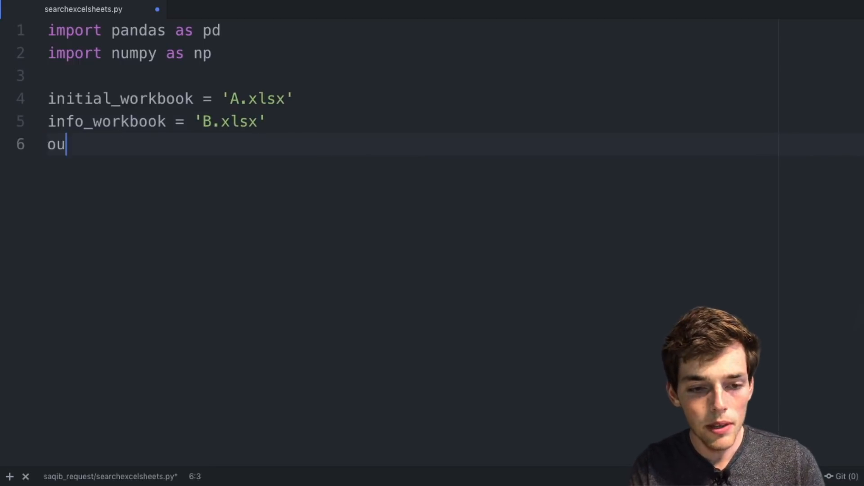
type("tput_workbook = 'out'")
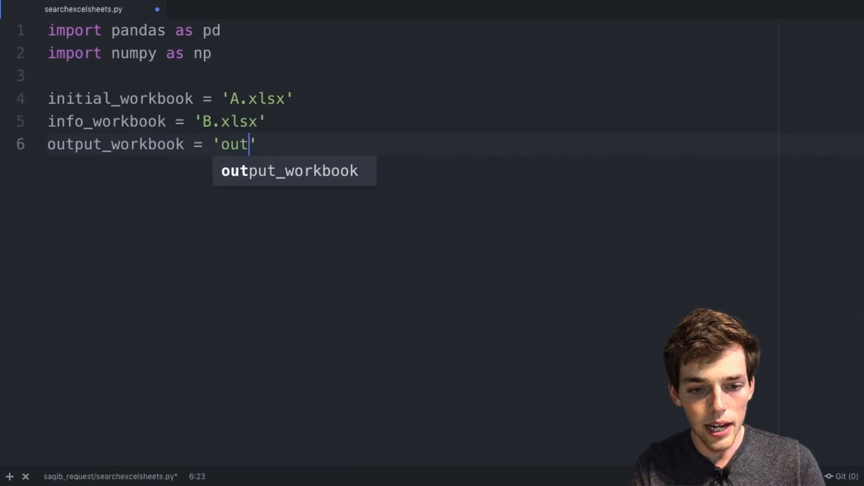
type("put.xlsx")
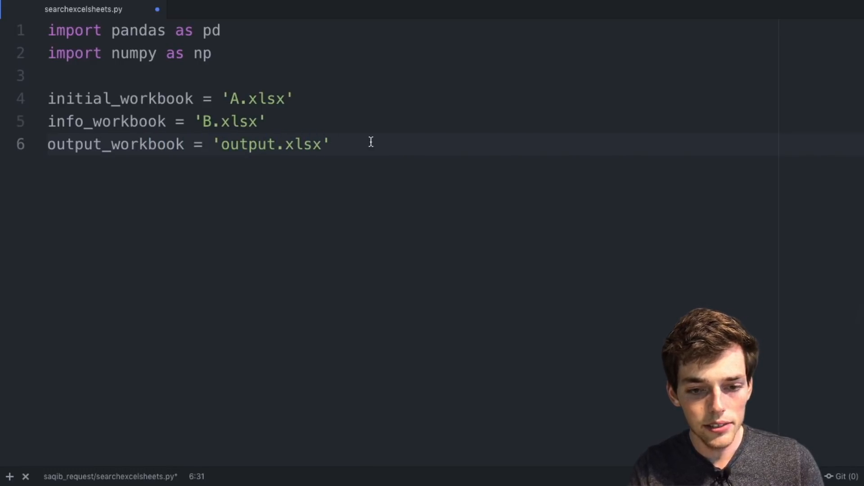
key("Enter")
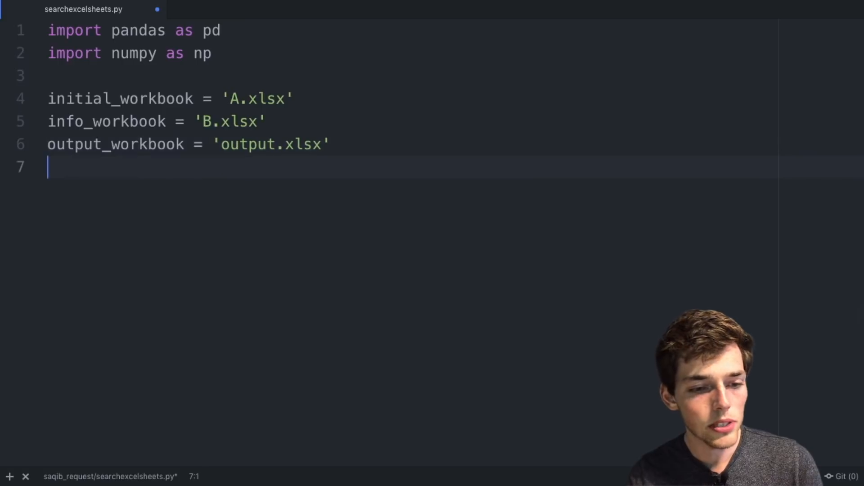
Step: Read both workbooks into df_initial and df_info with pd.read_excel
type("df_initial = pd.")
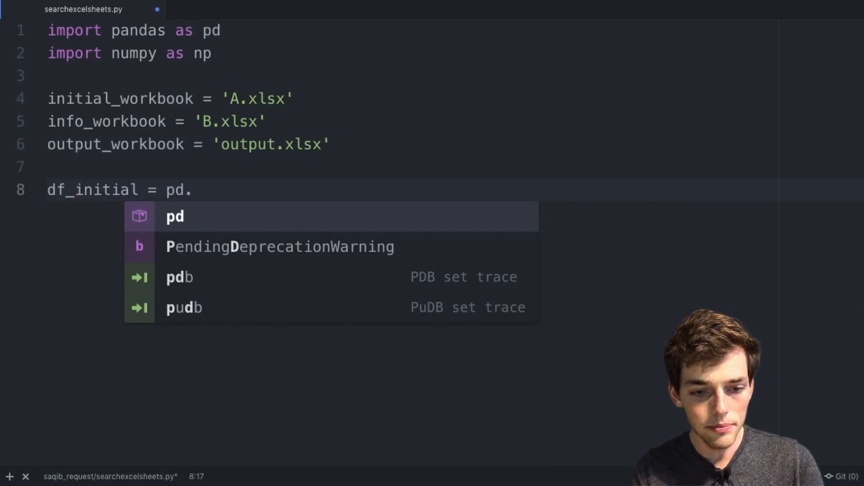
type("read_excel")
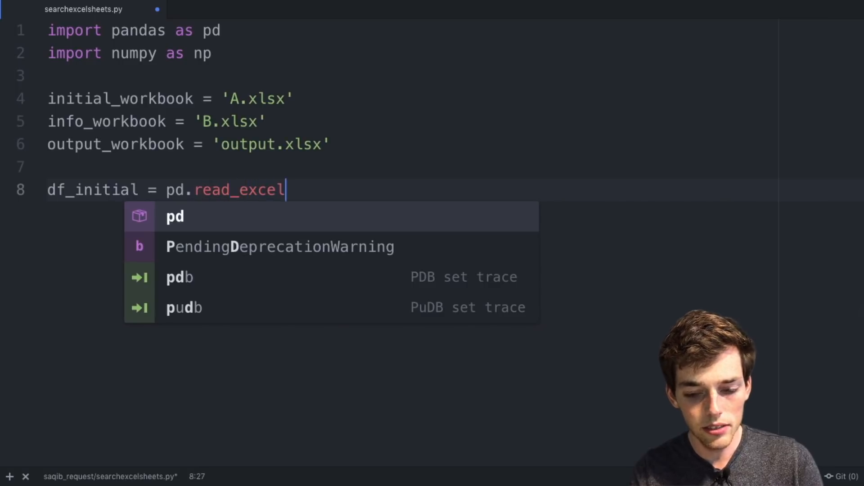
type("(initial_workbook")
type("df_")
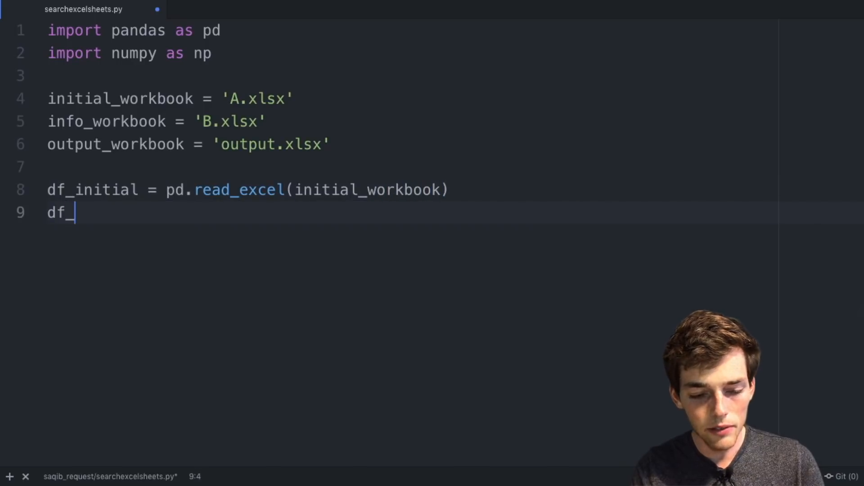
type("info =")
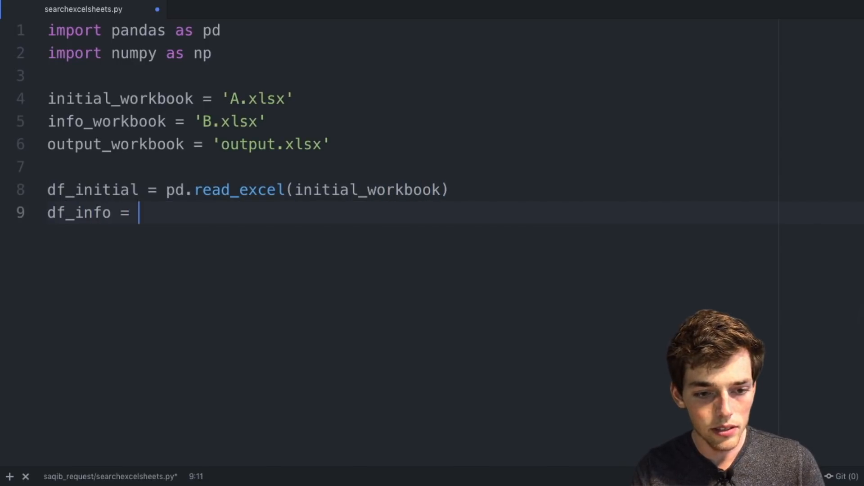
type("pd.")
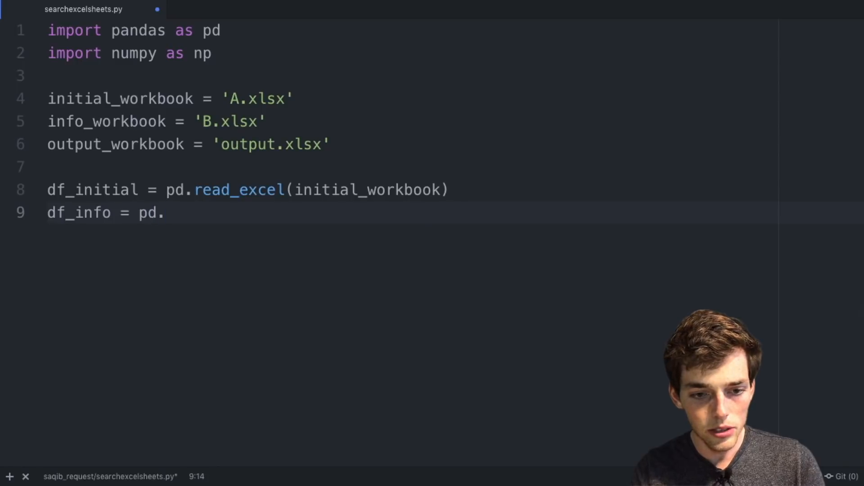
type("read_excel")
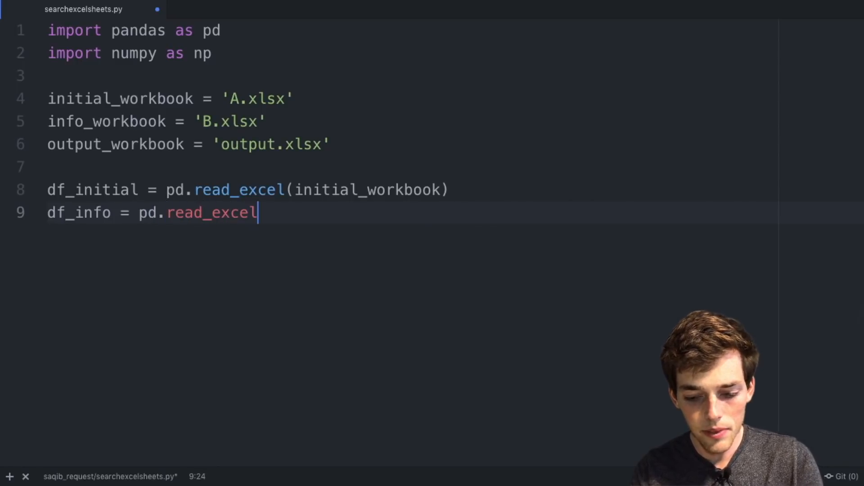
type("(info_wor")
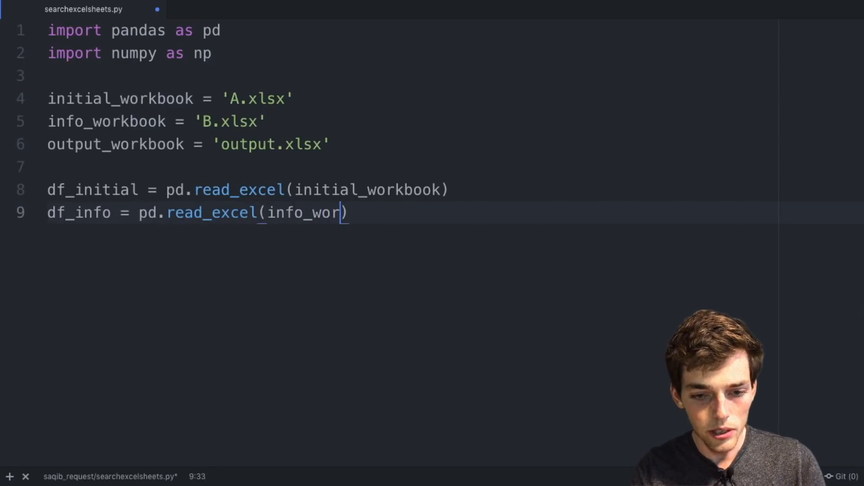
type("kbook)")
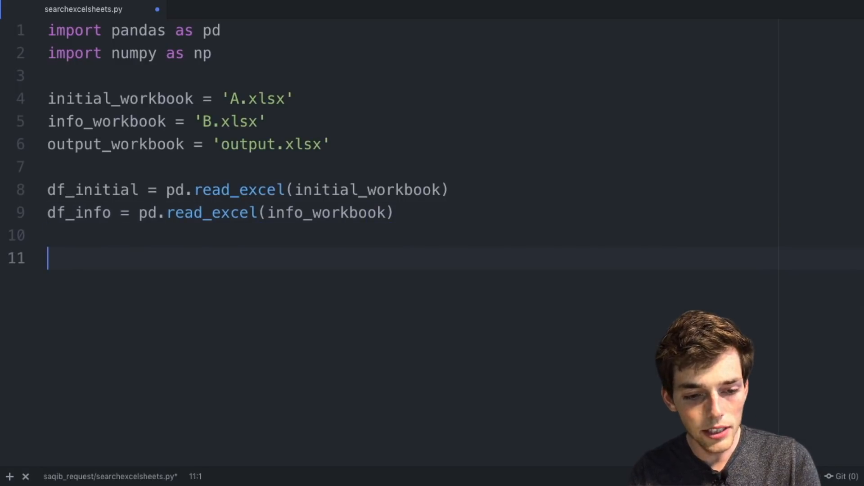
Step: Add print(df_initial.columns) and print(df_info.columns) lines
type("print")
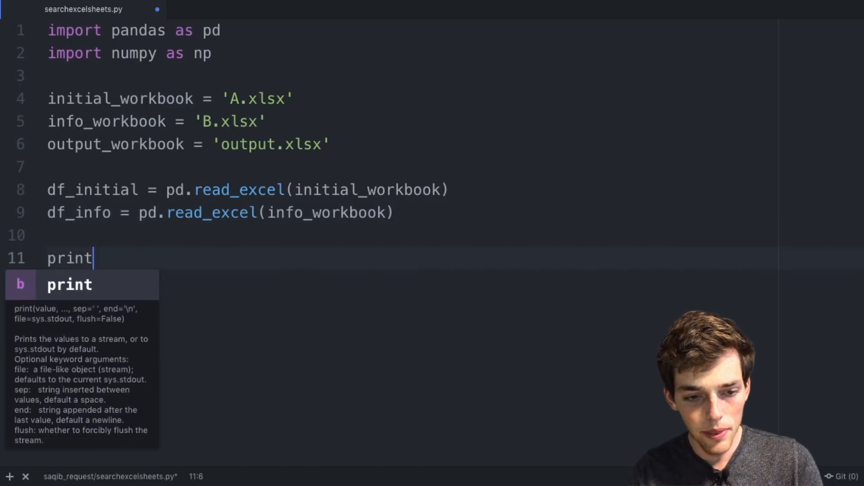
type("(df_ini")
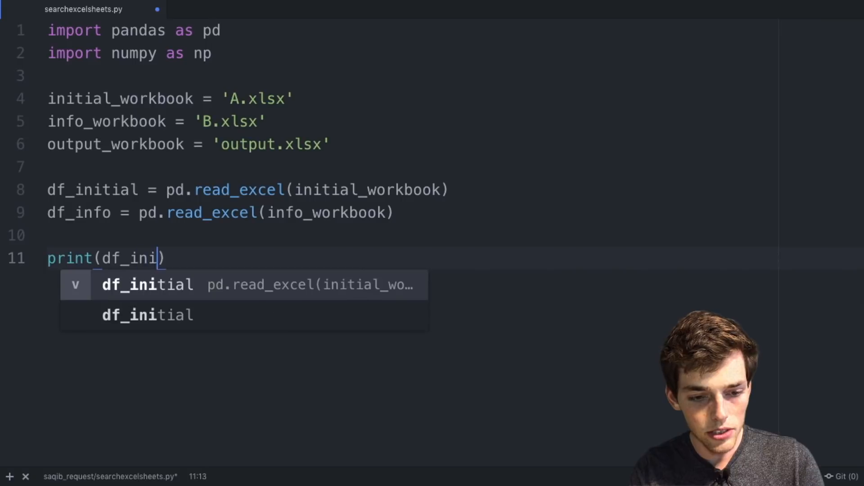
type("tial.columns")
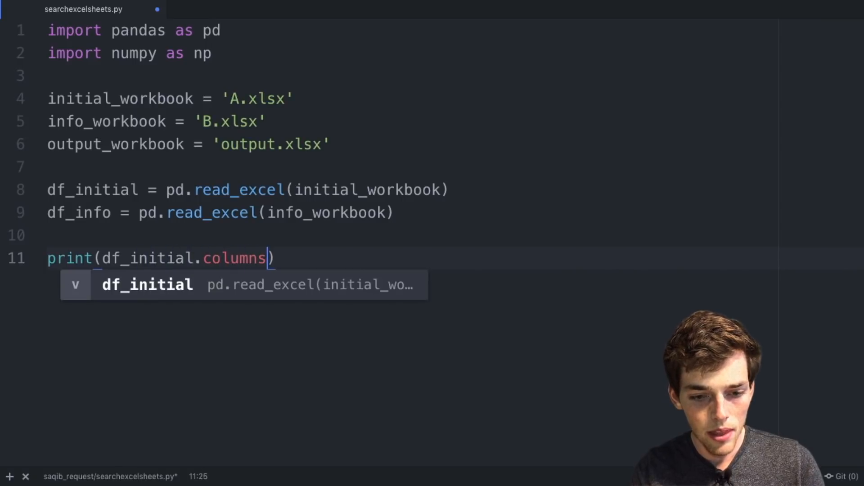
type("print(")
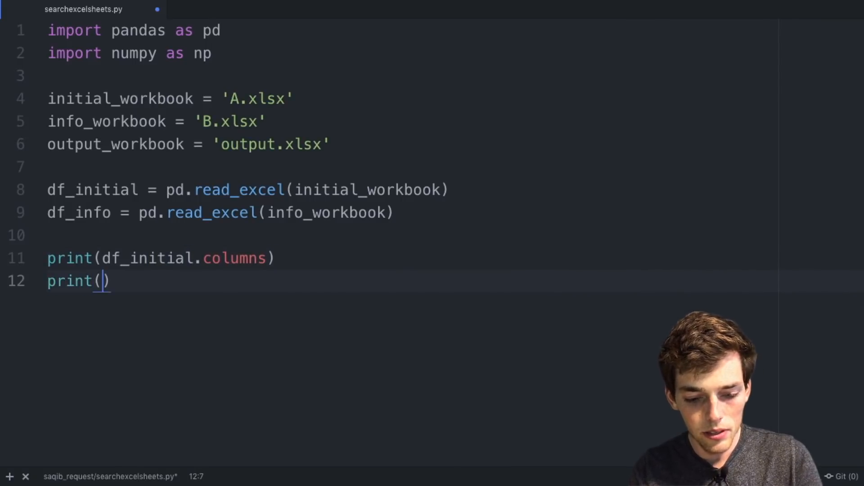
type("df_info.")
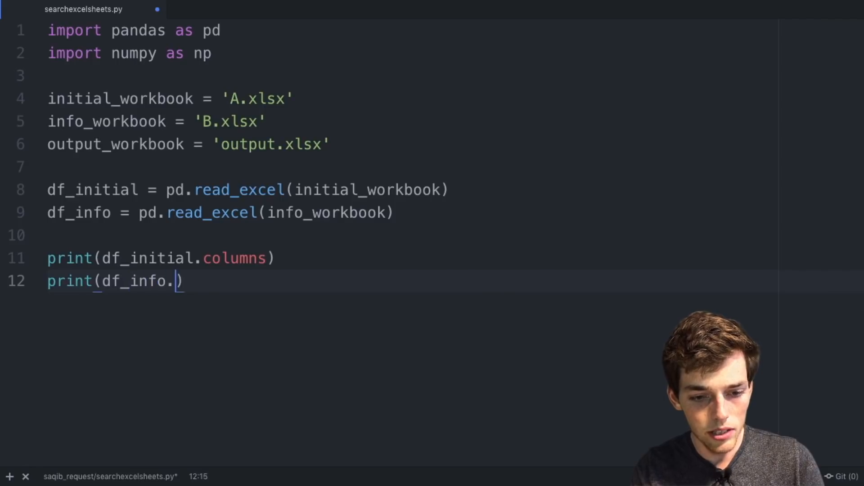
type("columns)")
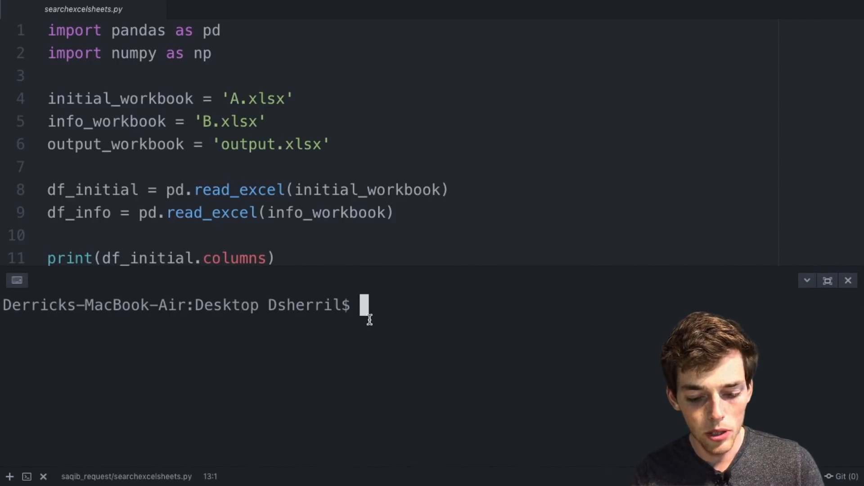
Step: Run python3 searchexcelsheets.py from saqib_request to print both workbooks' column names
type("cd saqib_request")
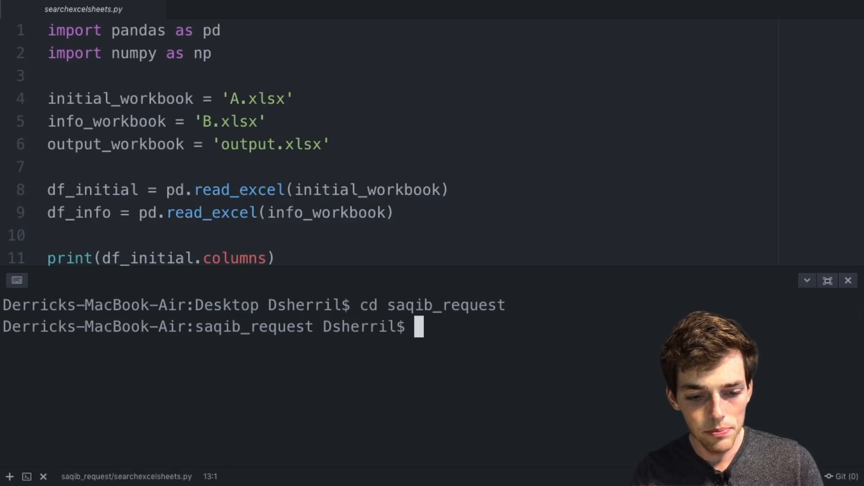
type("python3")
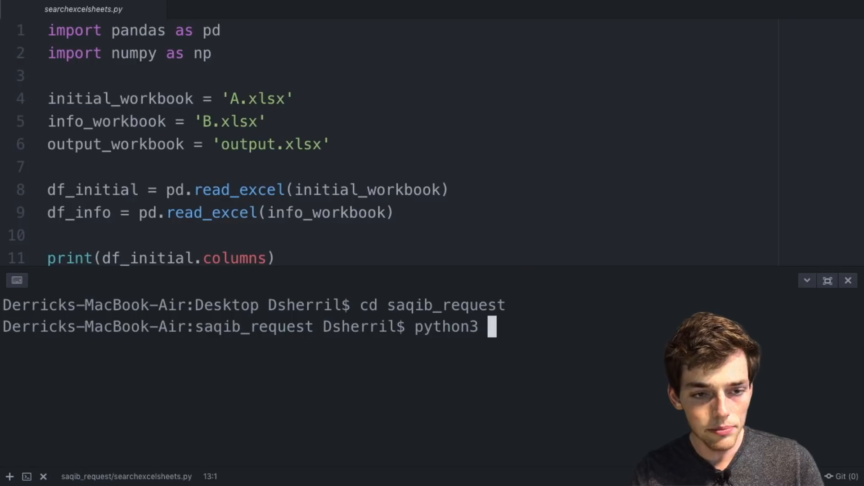
type("searchexc")
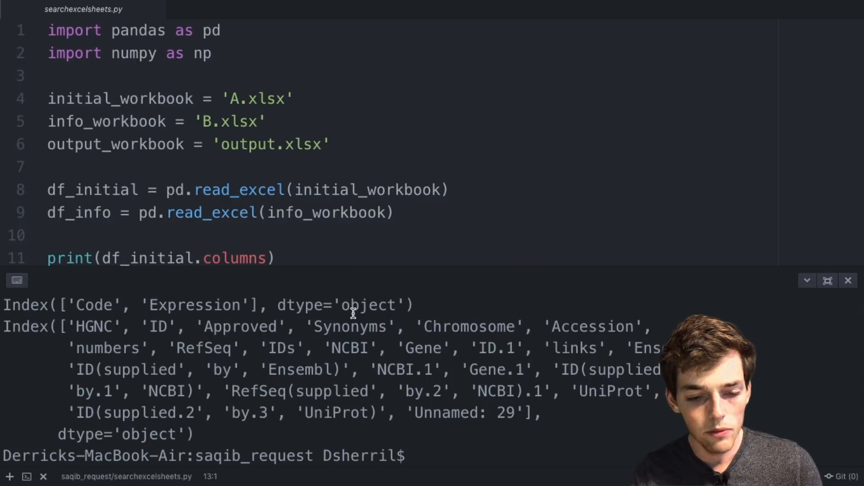
mouse_move(210, 326)
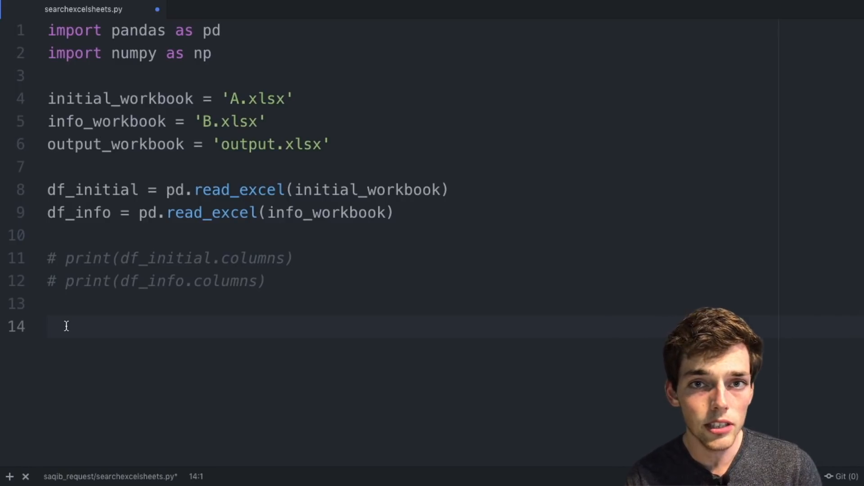
Step: Add df_initial.rename(columns={'Code':'IDs'}, inplace=True) below the commented-out print lines
type("df_in")
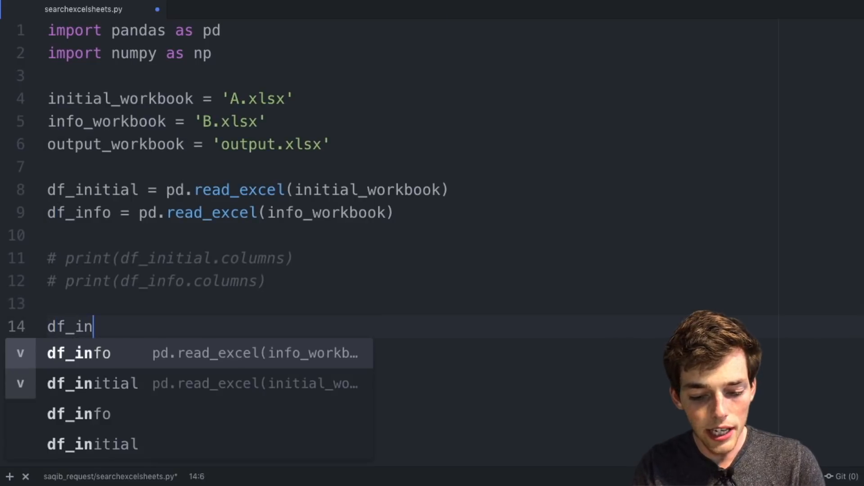
type("itial")
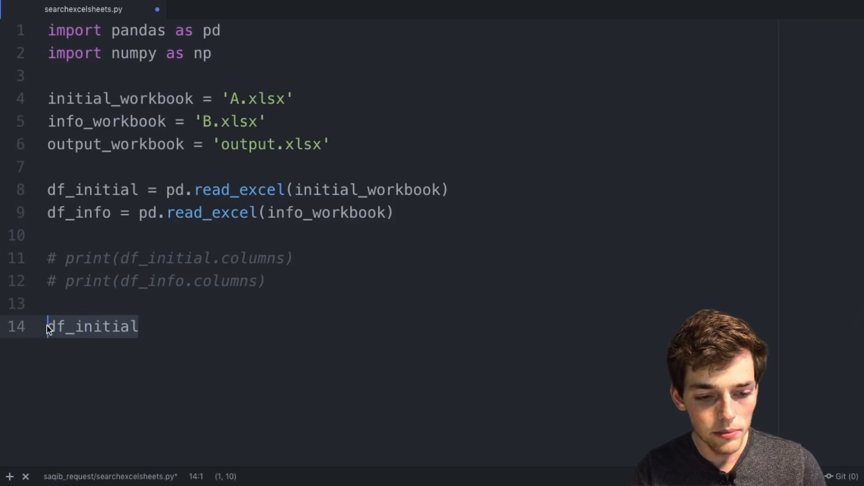
type(".ren")
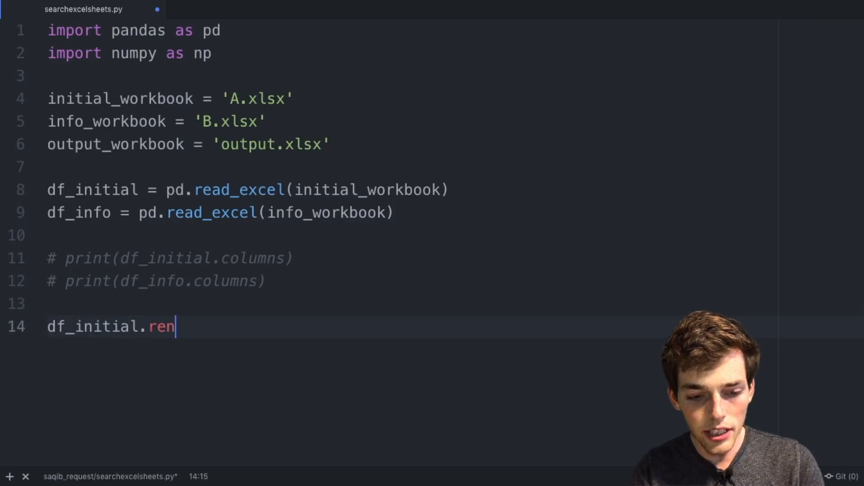
type("ame(col")
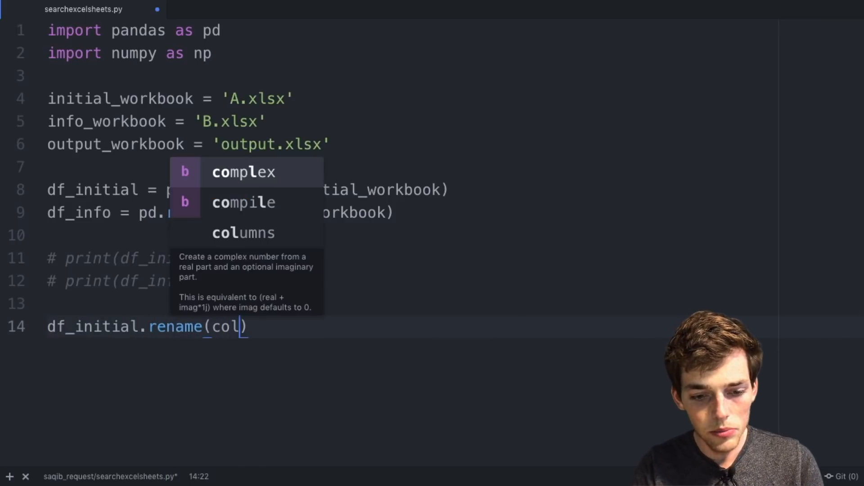
type("umns={}")
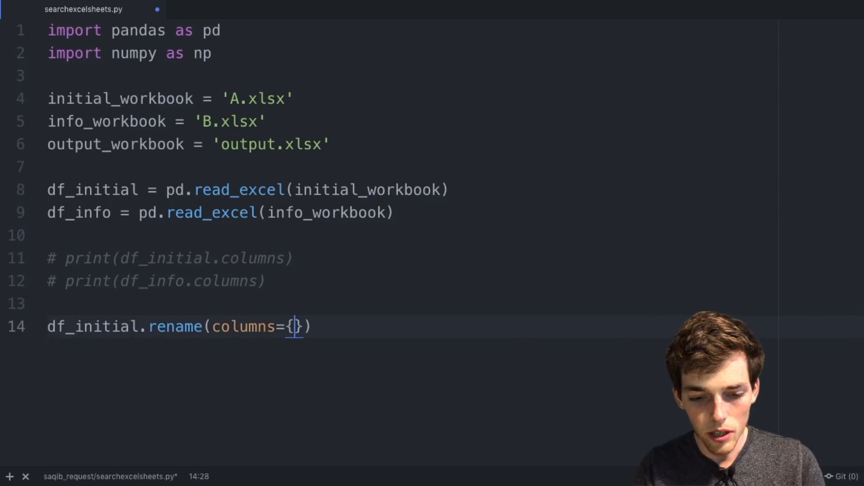
type("'C'")
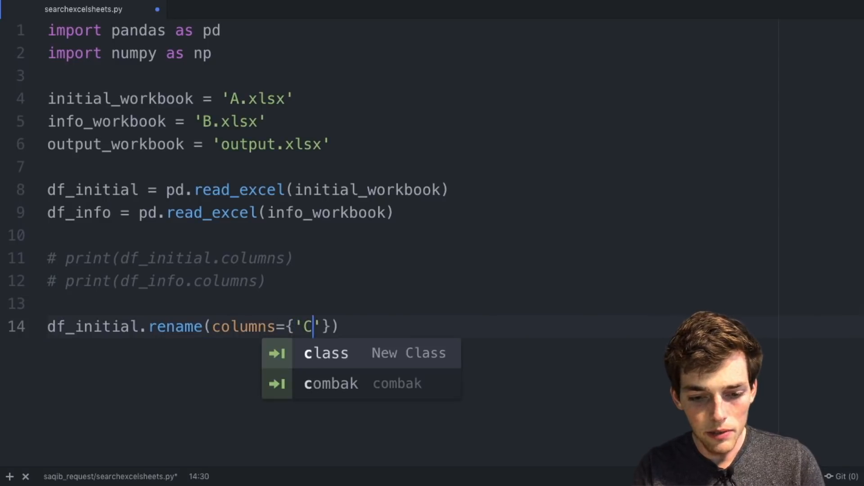
type("ode':'I")
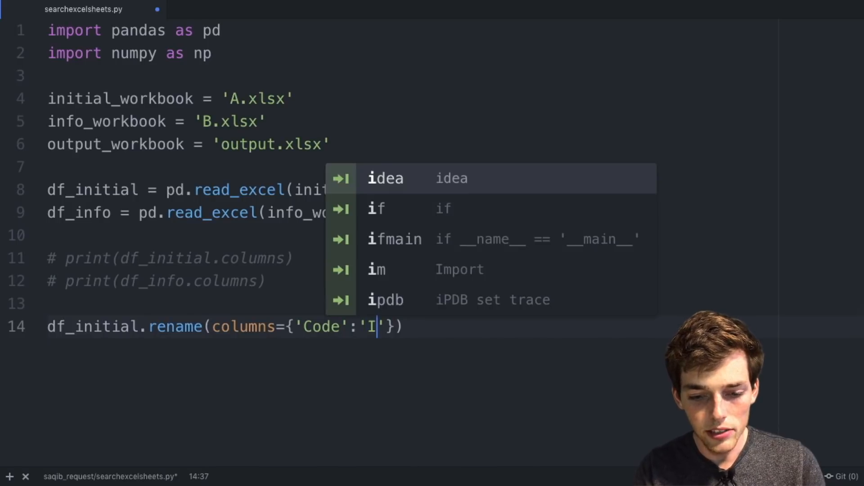
type("Ds")
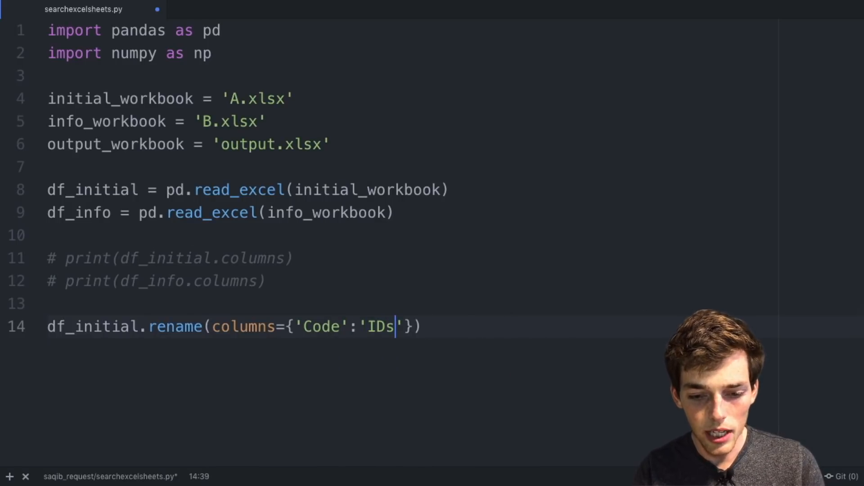
type(", inplace")
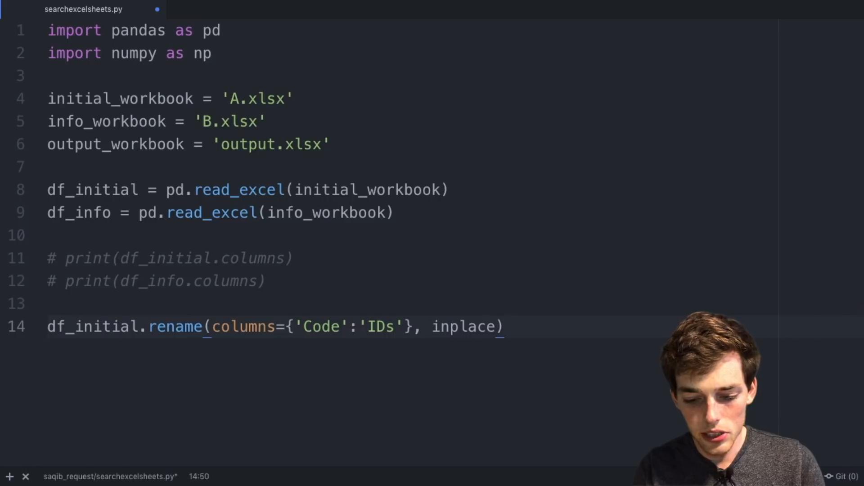
type("=True")
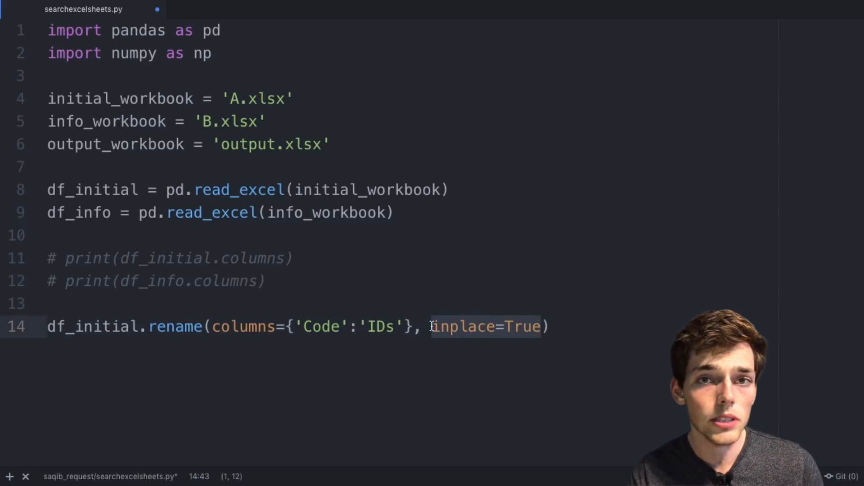
key("Enter")
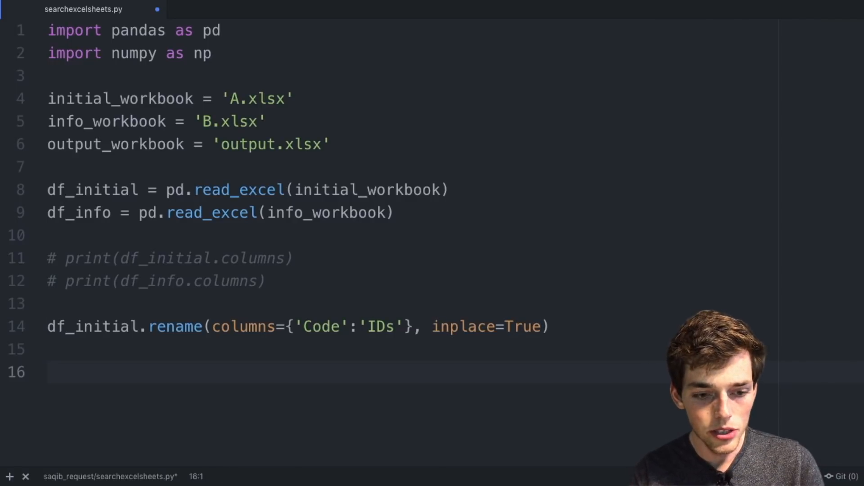
Step: Write df_3 = pd.merge(df_initial, df_info[['IDs','ID']], on='IDs', how='left')
type("df_3 =")
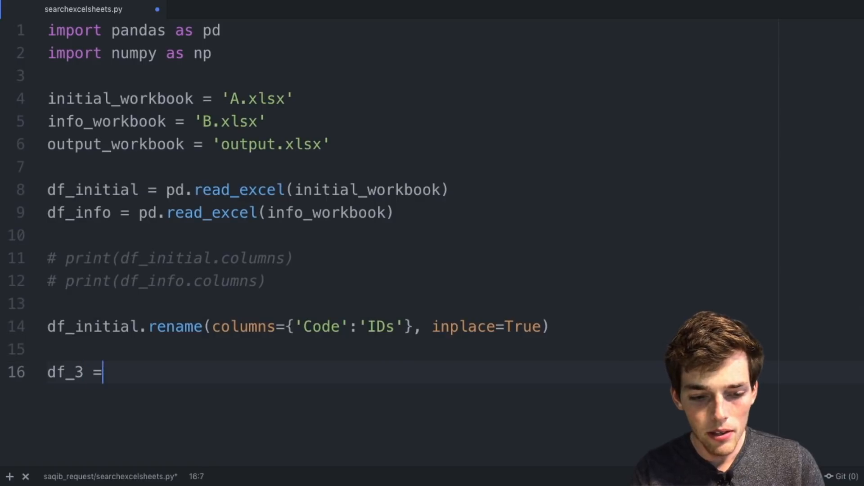
type("pd.")
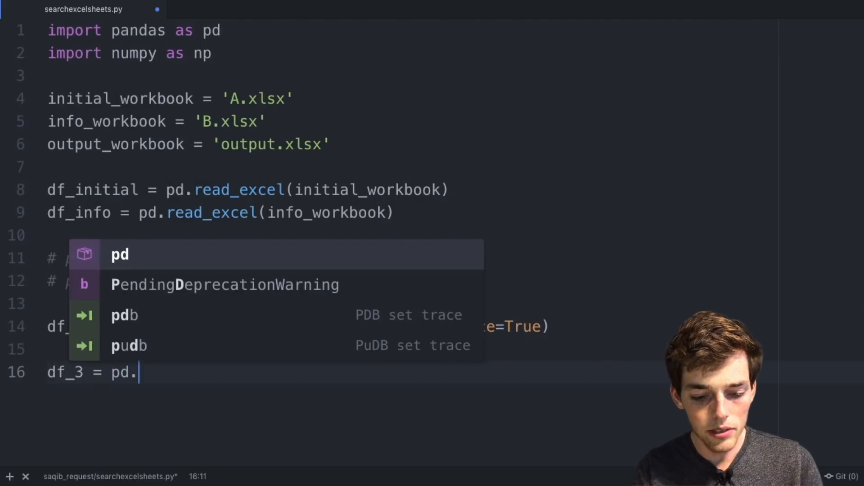
type("merge(")
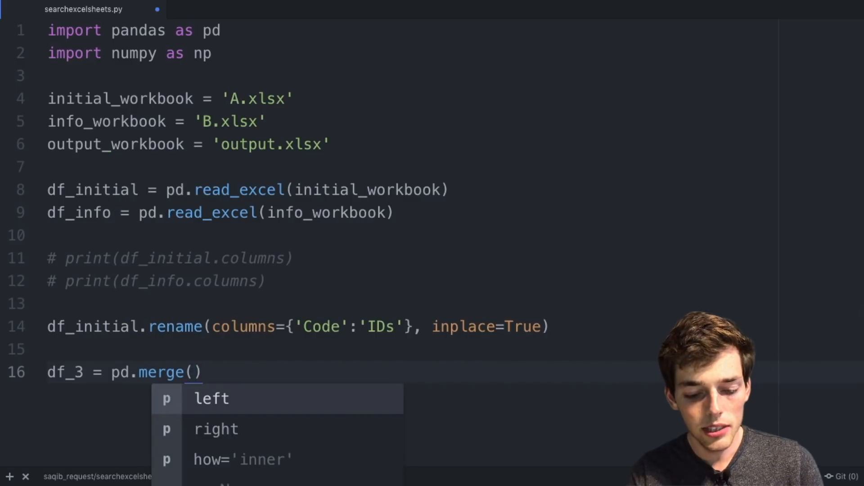
type("df_initial,")
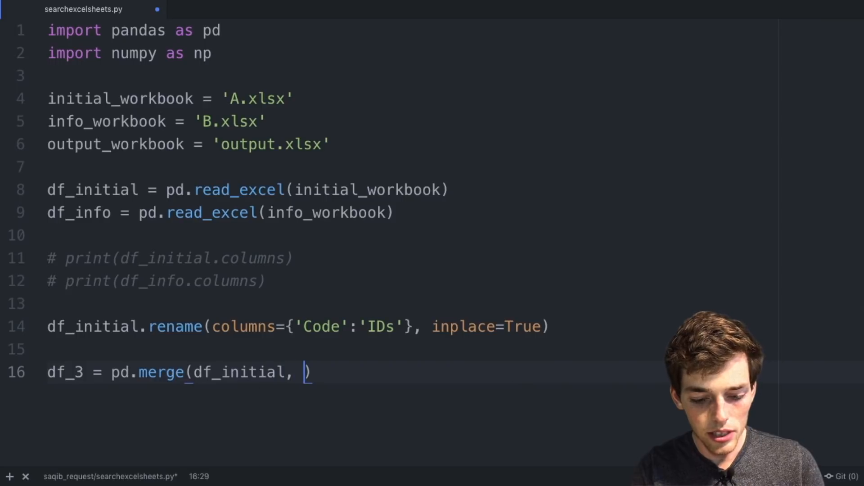
type("df_info[[")
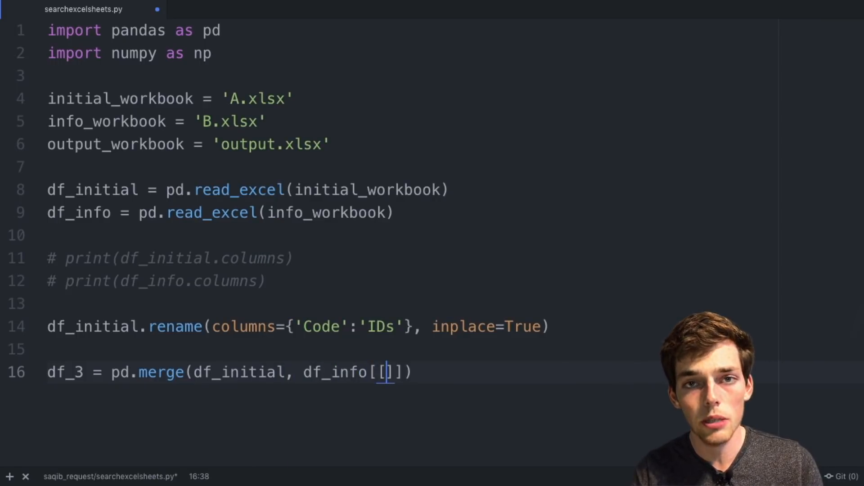
type("'I'")
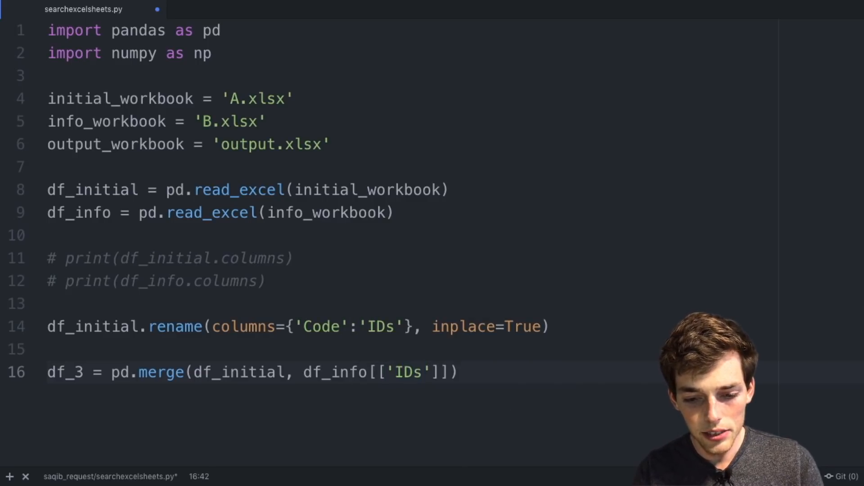
type(",'ID'")
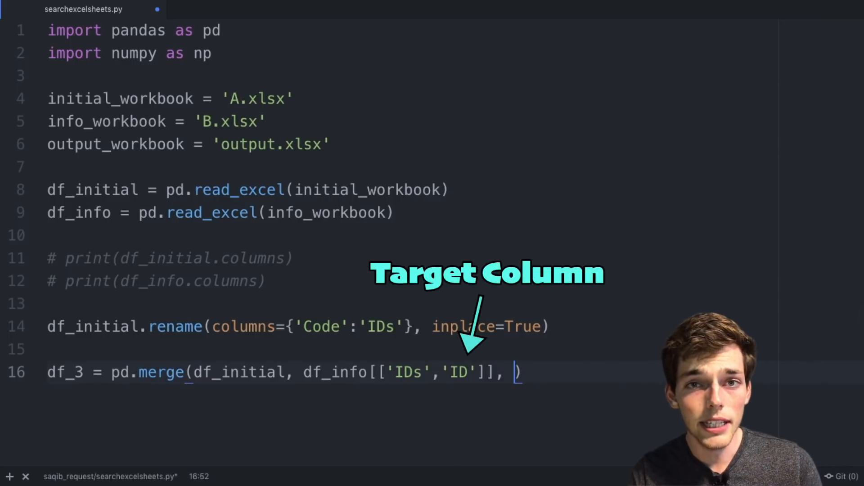
type("on=")
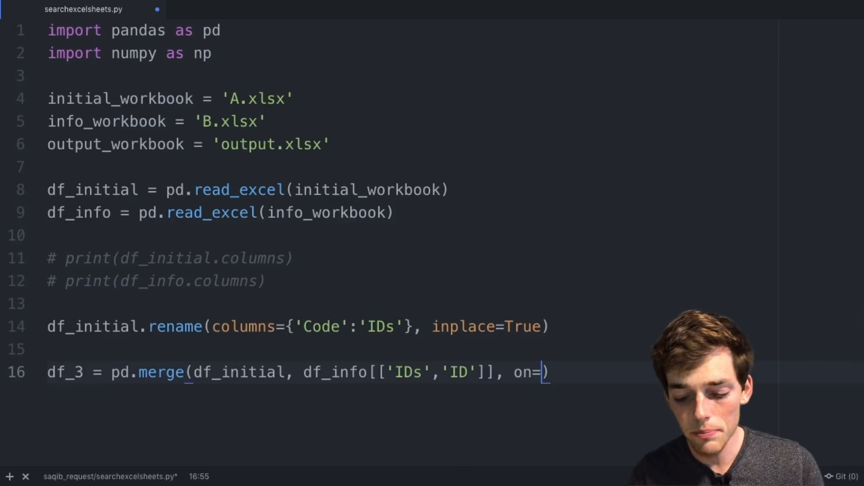
type("'IC'")
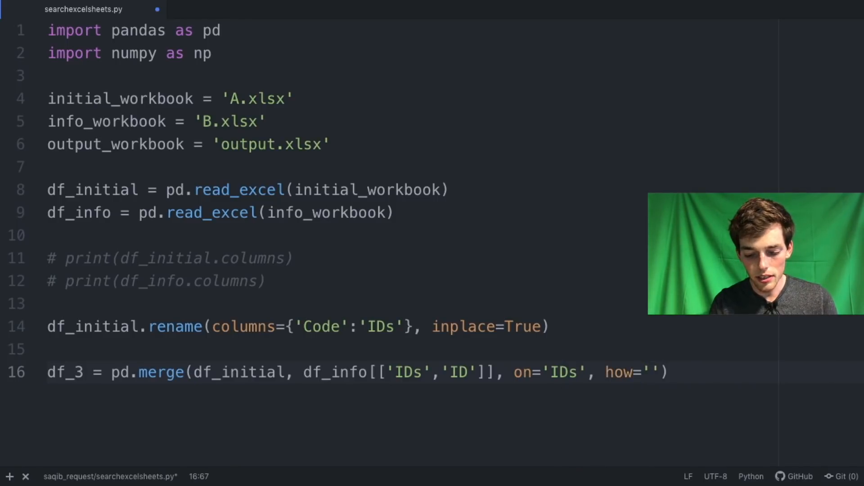
Step: Add print(df_3) and run the script to show the merged table with NaN gaps
type("print")
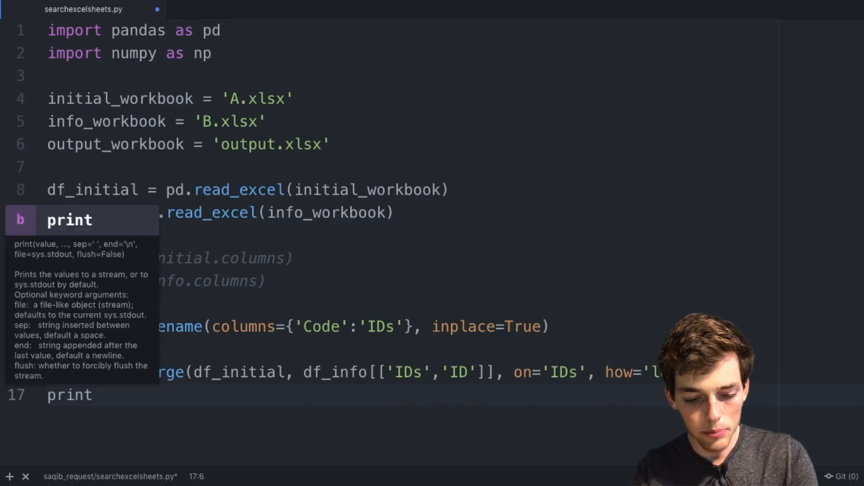
type("(df_3)")
type("python3 searchexcelsheets.py")
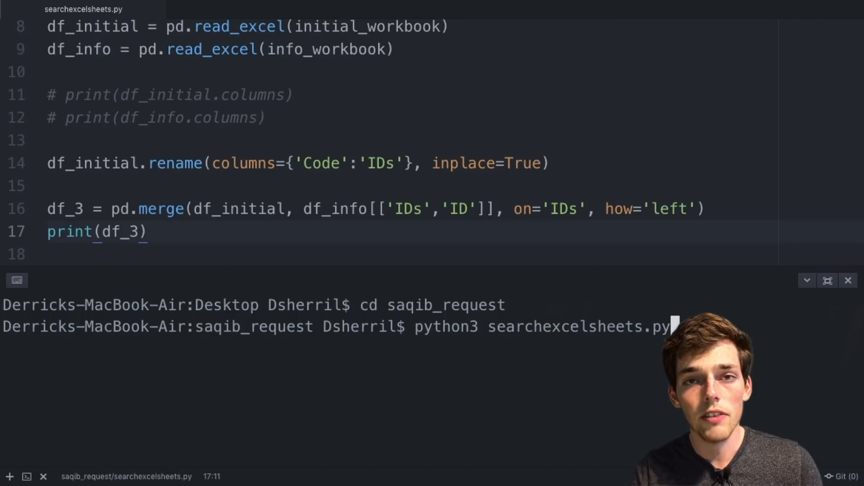
key("Enter")
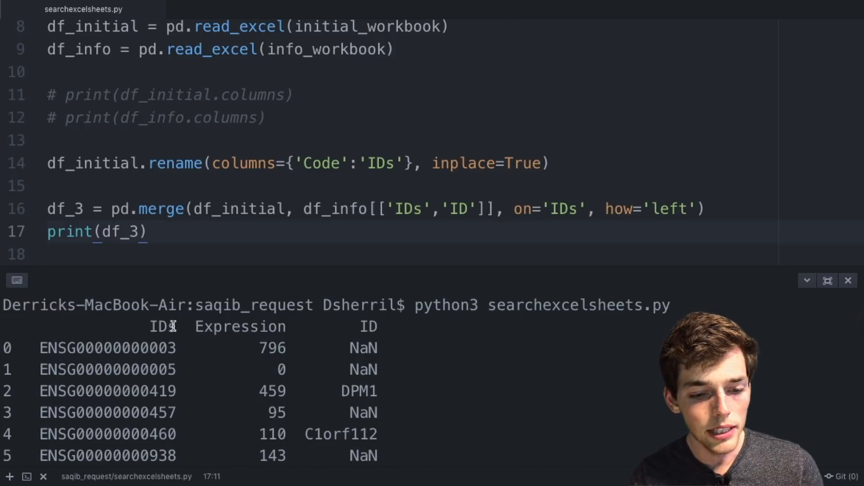
double_click(163, 326)
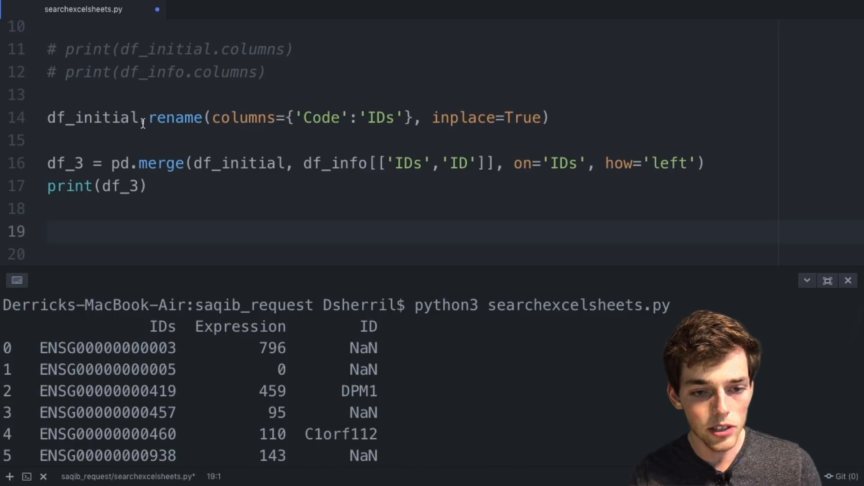
Step: Add df_3.rename(columns={'IDs':'Code'}, inplace=True) to restore the Code column name
type("df_3.rename(columns={'")
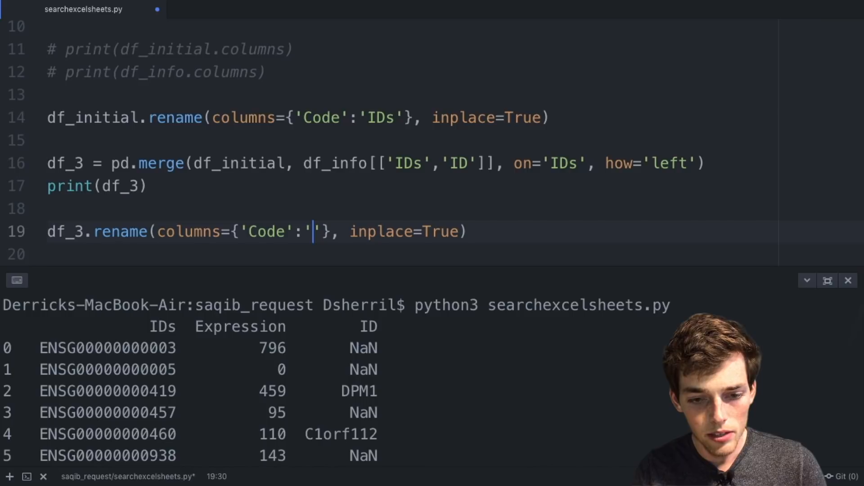
type("Code")
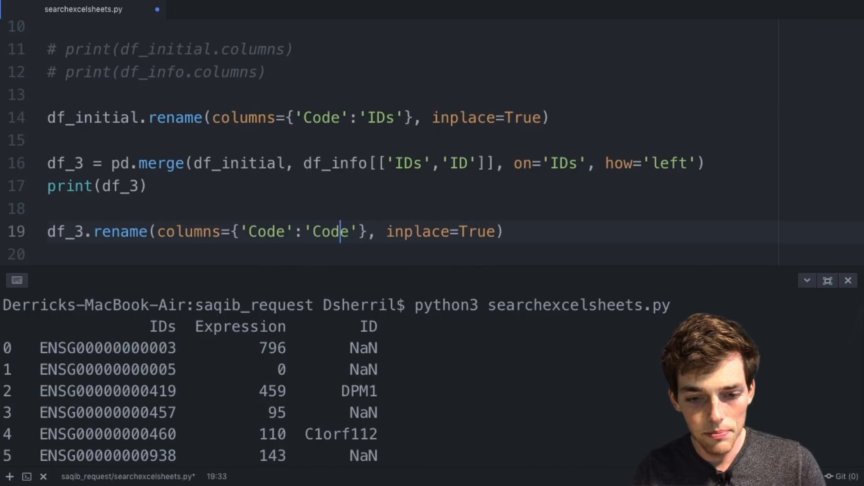
key("Backspace")
type("IDs")
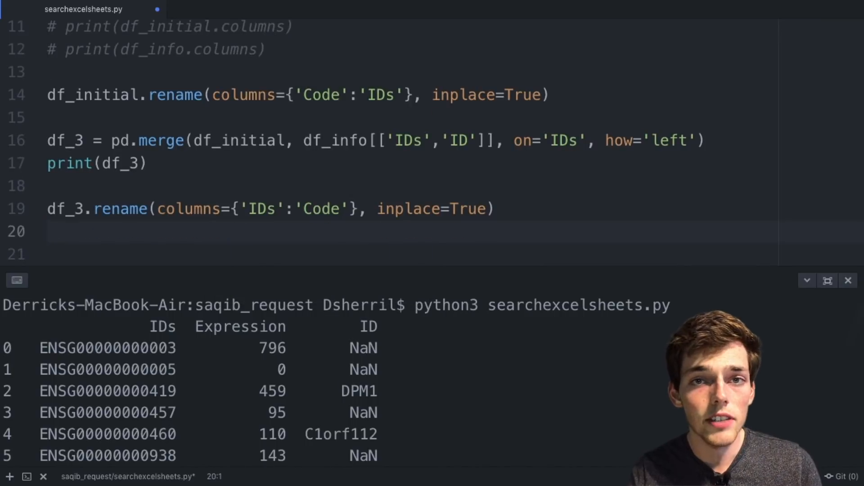
Step: Add df_3 = df_3.replace(np.nan, '', regex=True) to blank out NaN values
type("df_3 = df")
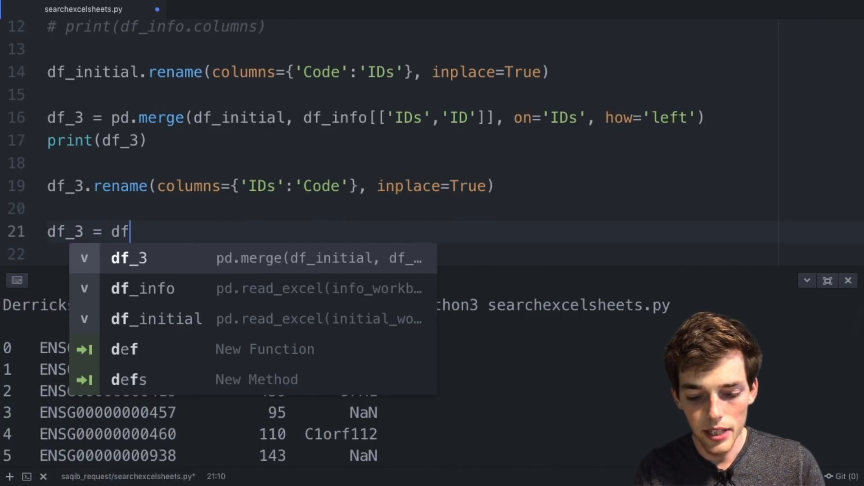
type("_3")
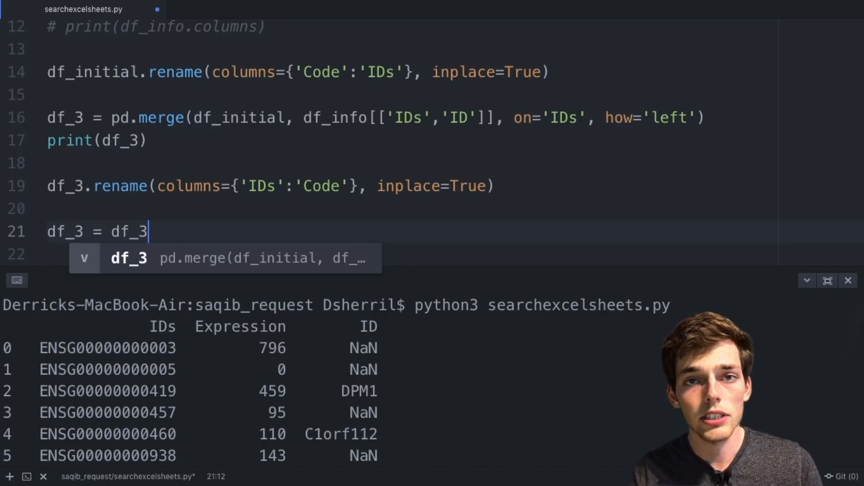
type(".re")
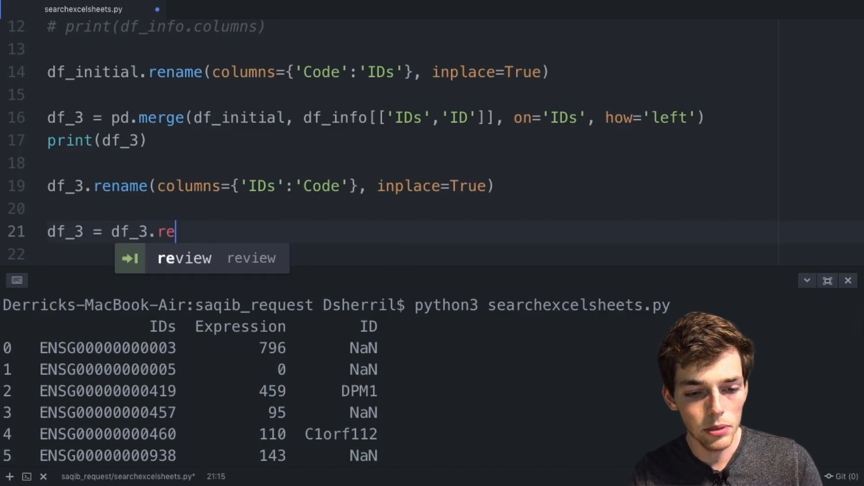
type("place()")
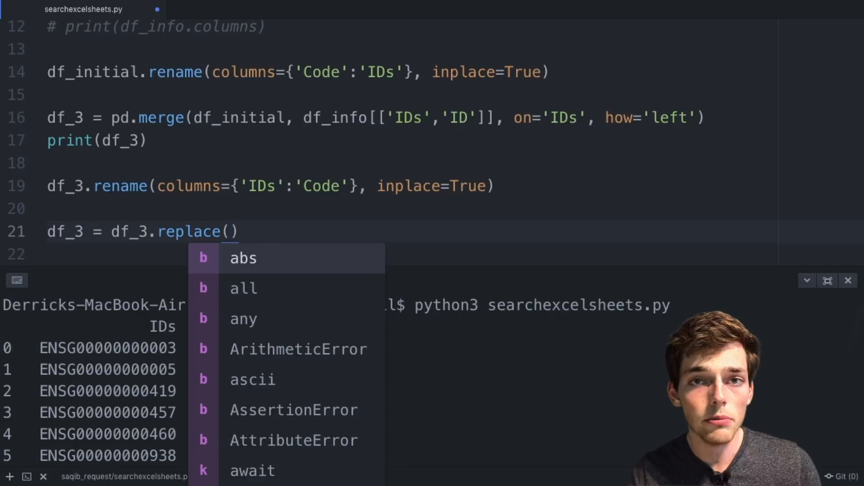
type("np.")
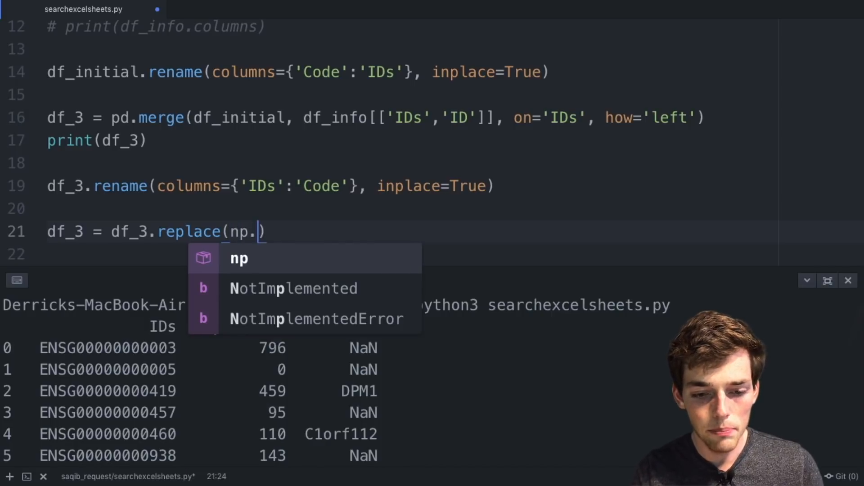
type("nan")
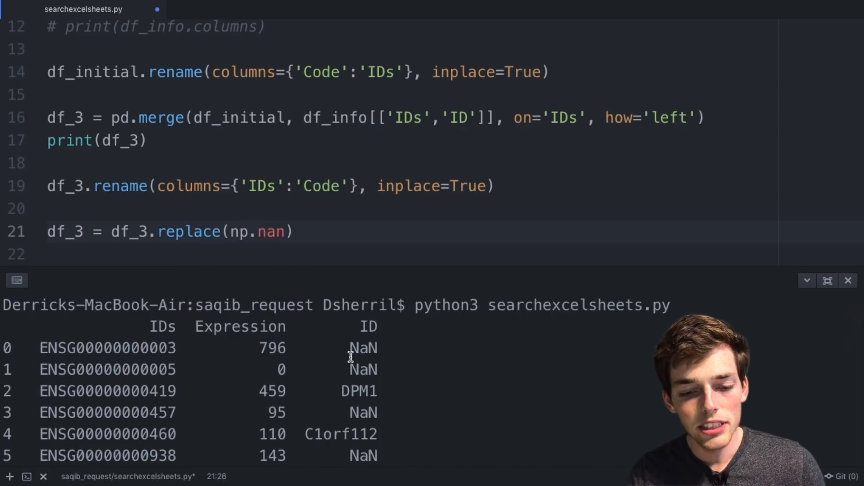
type(",")
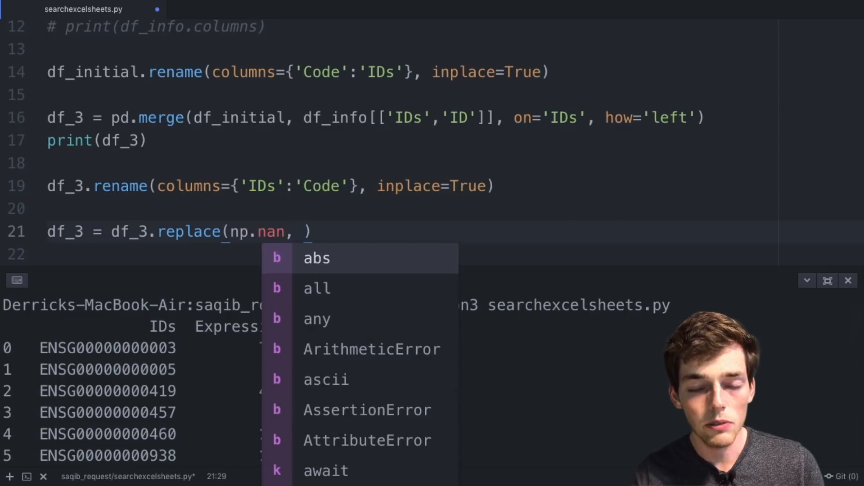
type("'',")
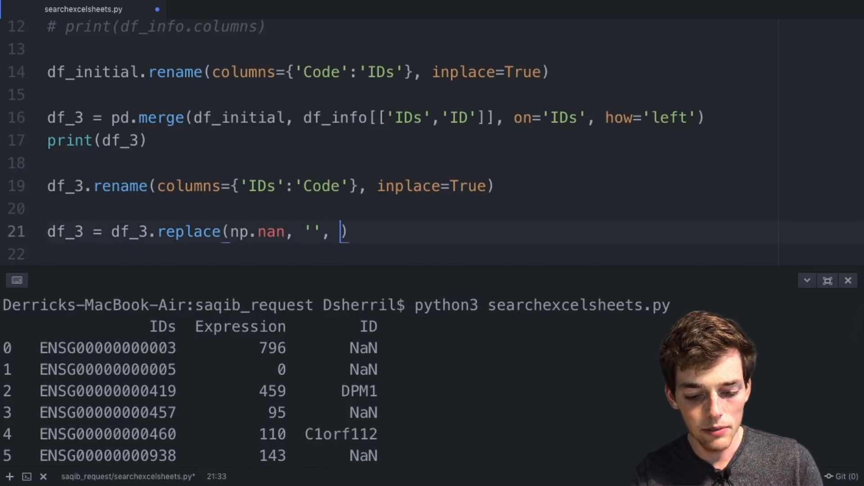
type("regex=True")
left_click(408, 254)
type("print(df_3)")
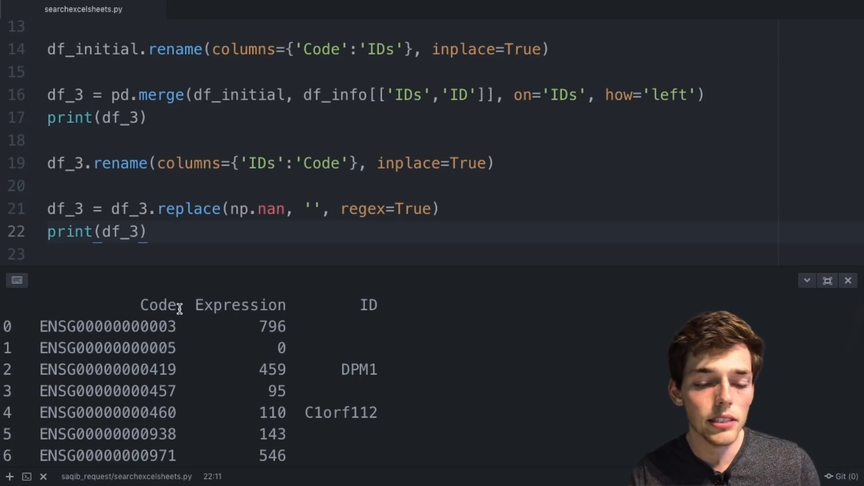
mouse_move(350, 299)
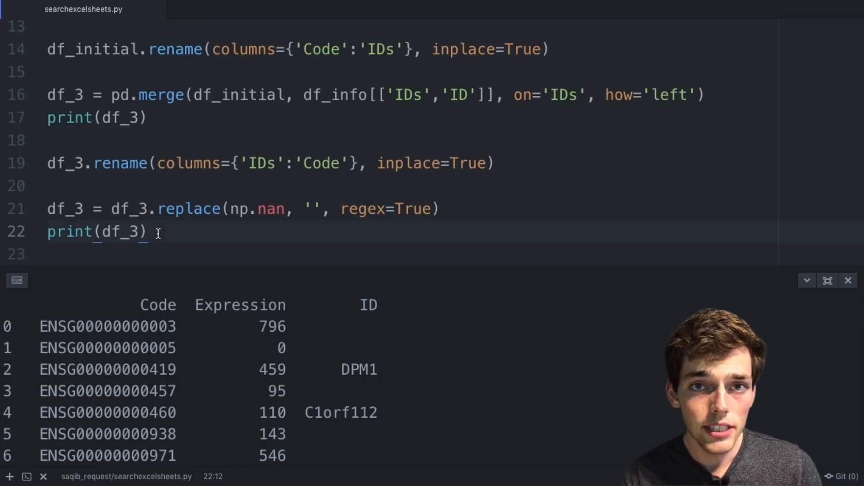
Step: Add df_3.to_excel(output_workbook, index=False) on a new line
key("Enter")
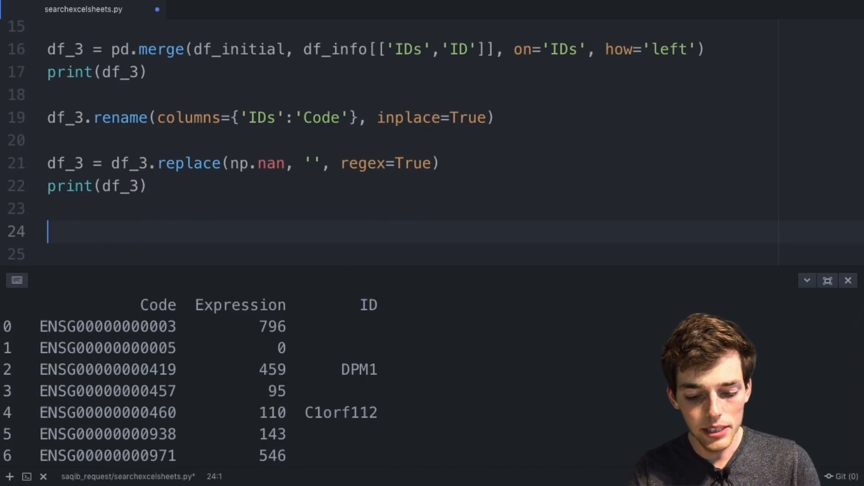
type("df_3.")
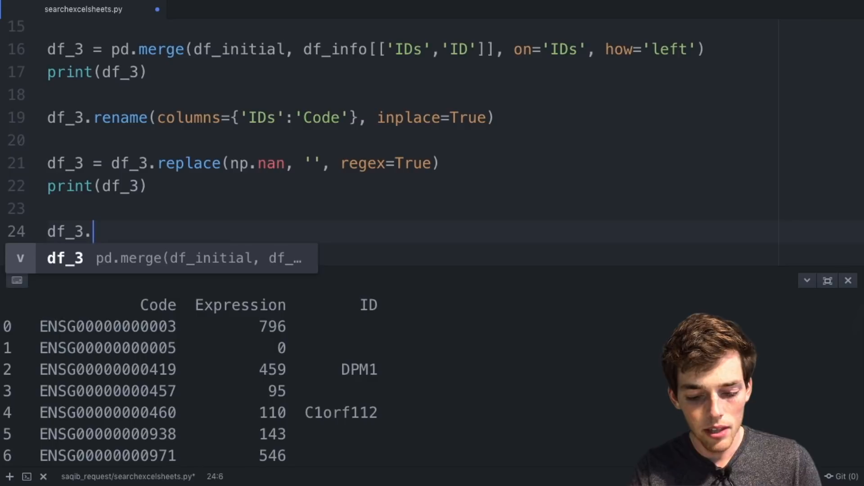
type("to_excel(output_workbook,")
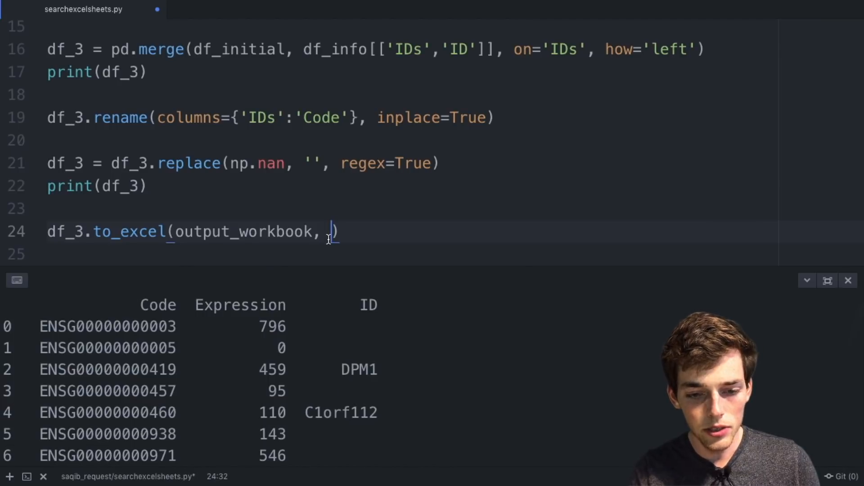
type("index=")
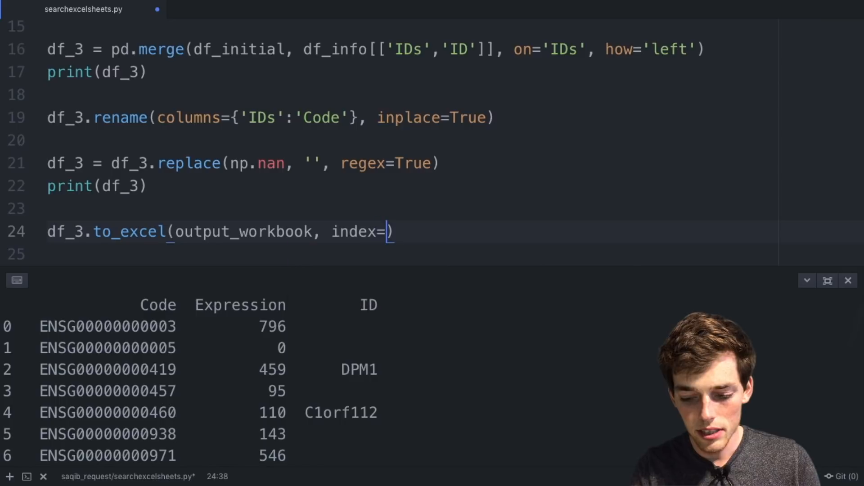
type("False")
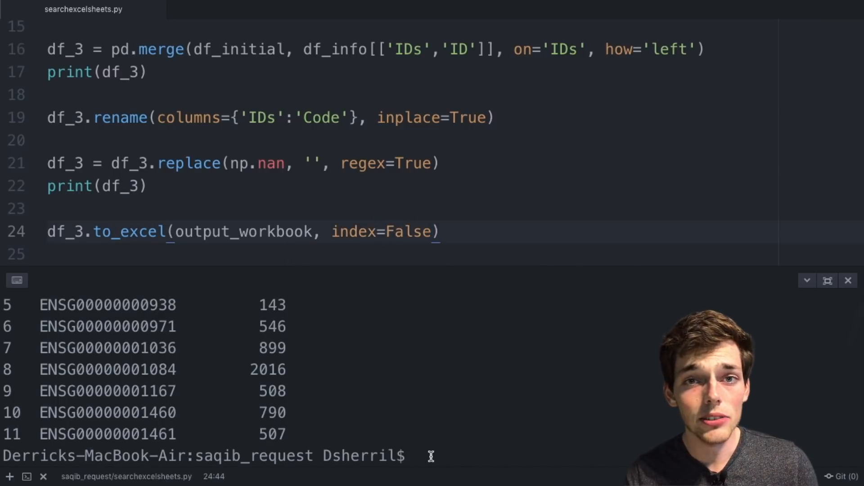